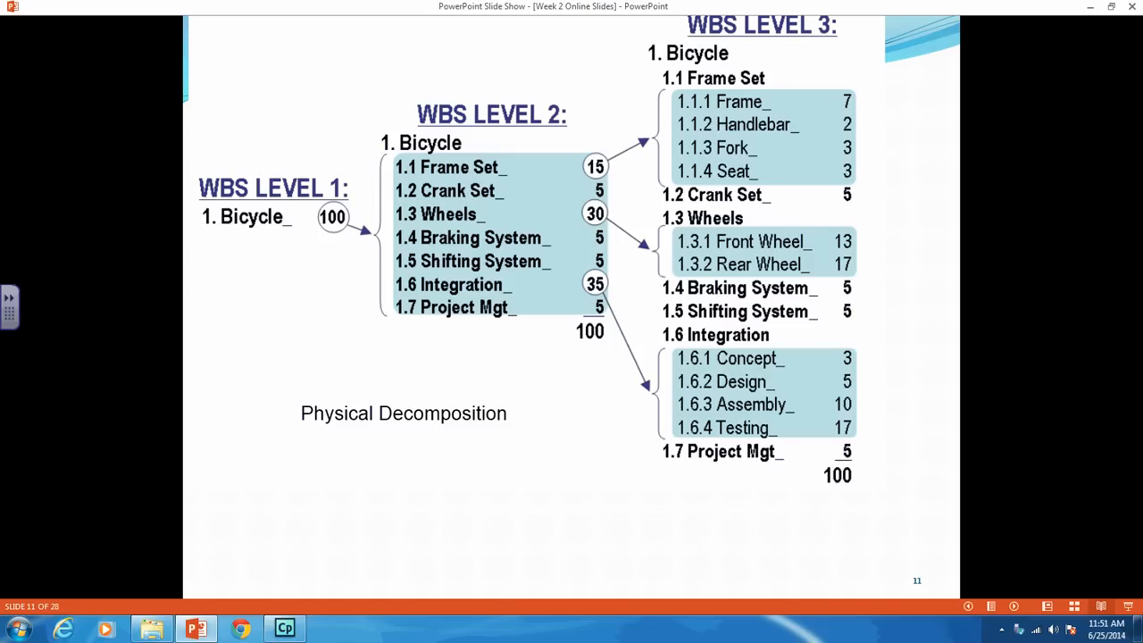
Advance the slide show to slide 12, the banquet WBS example, and open the Start menu
key(right)
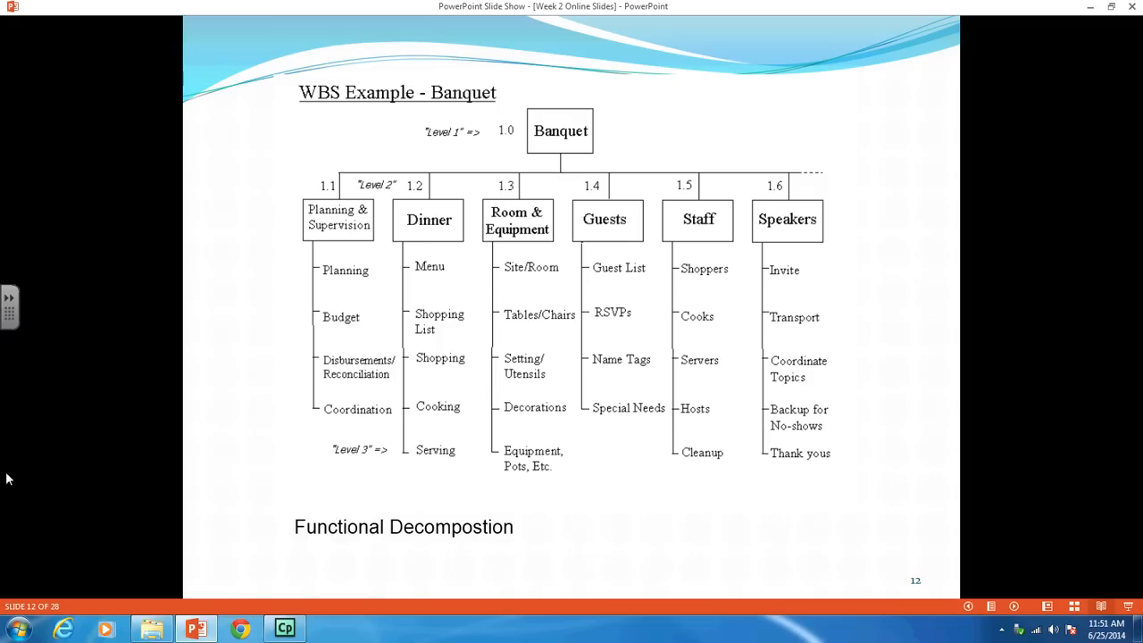
click(18, 630)
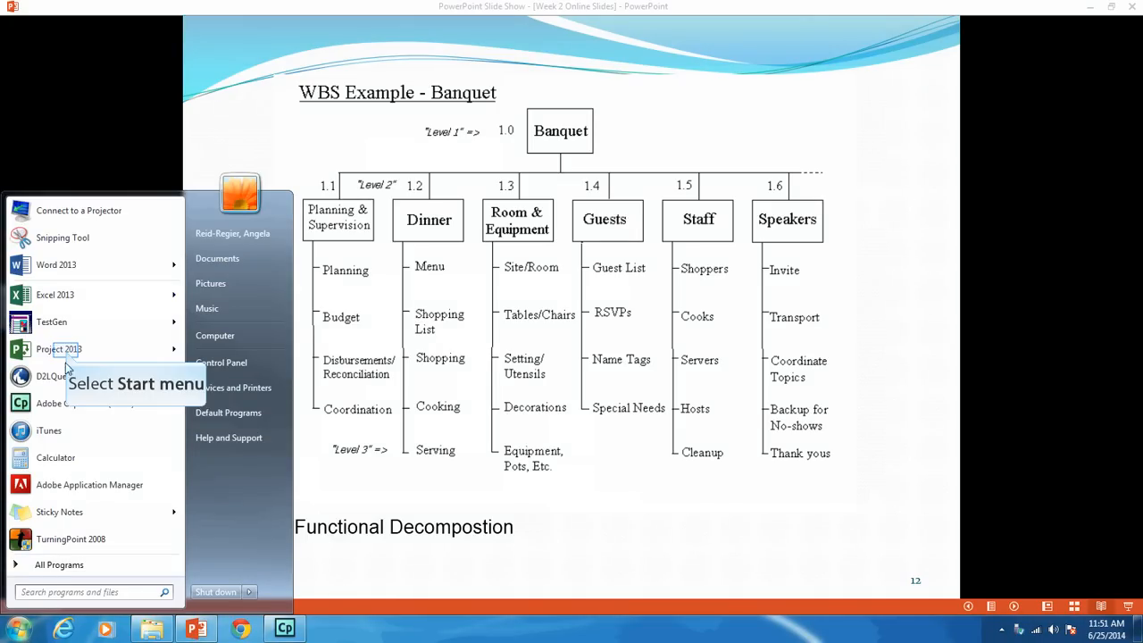
mouse_move(59, 350)
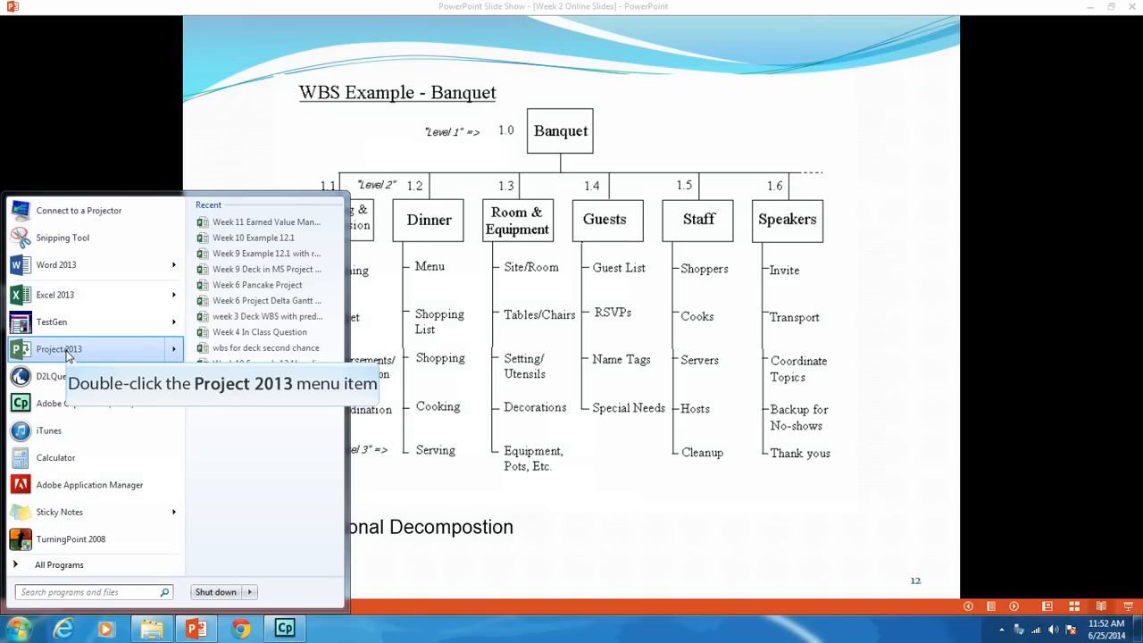
Launch Project 2013 and create a Blank Project in Gantt Chart view
double_click(59, 349)
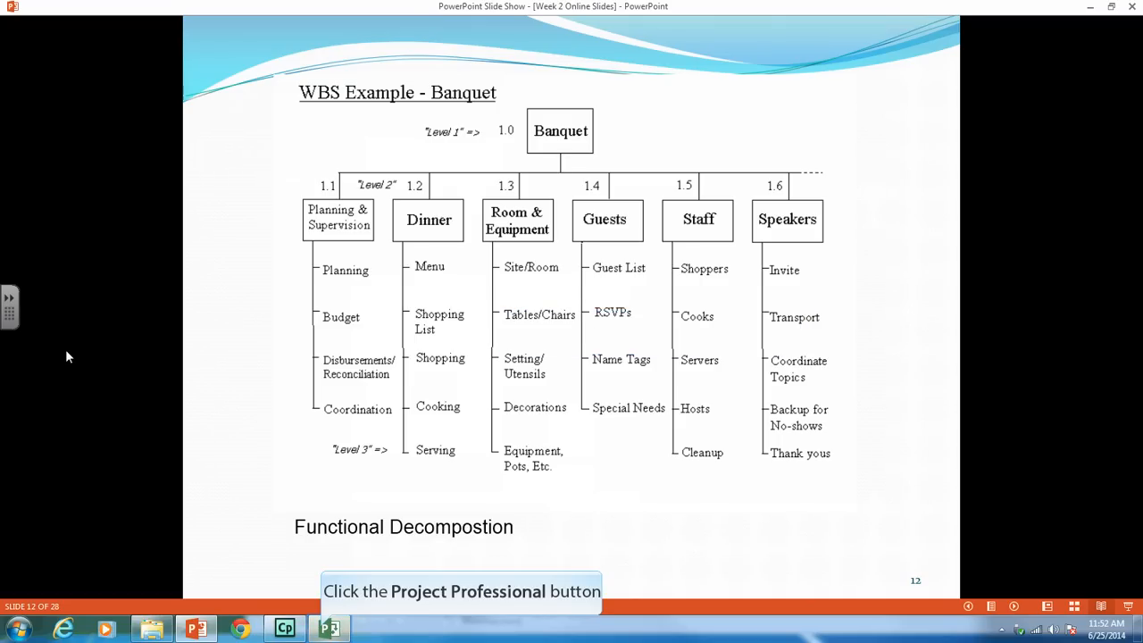
mouse_move(238, 406)
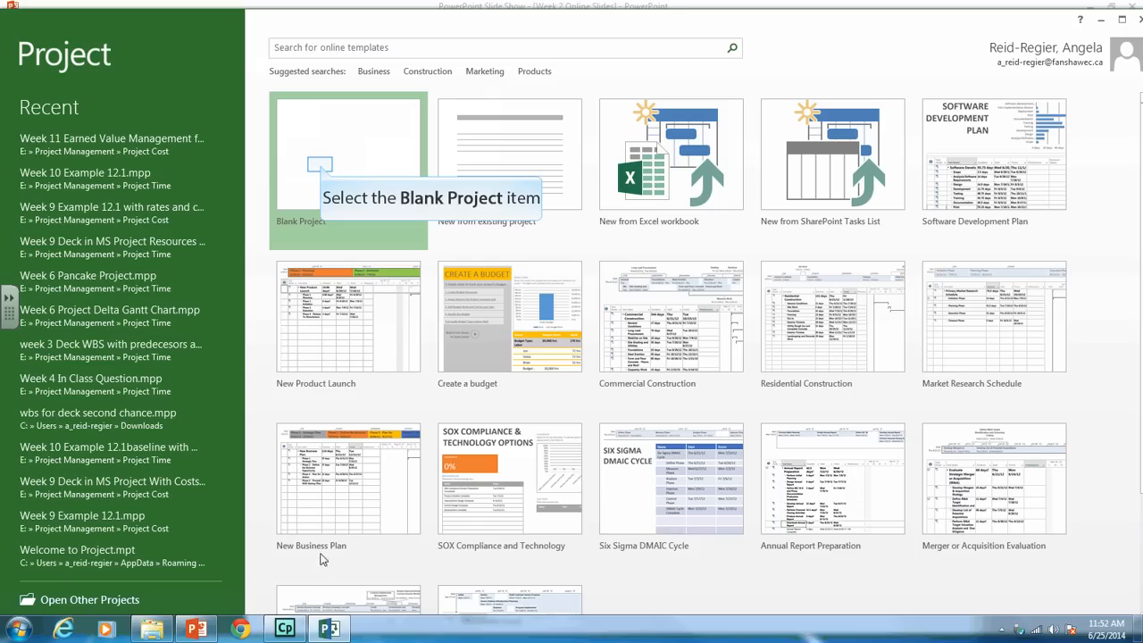
click(347, 165)
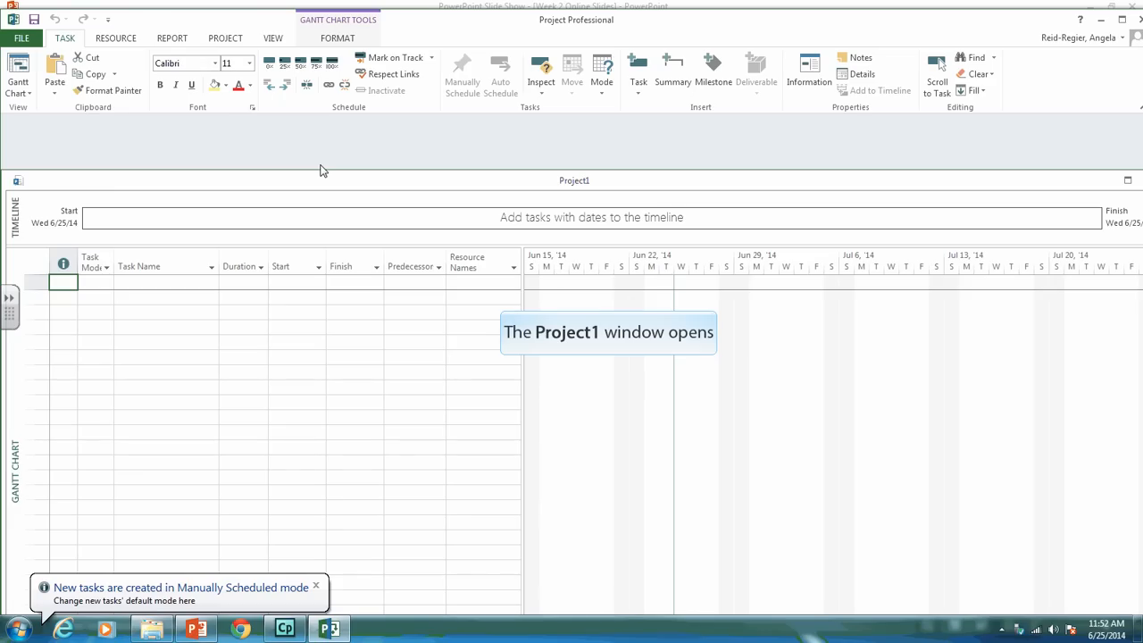
Enter the Bicycle, Frame Set, Frame, Handlebar, Fork, Seat and Crank Set task names
click(166, 282)
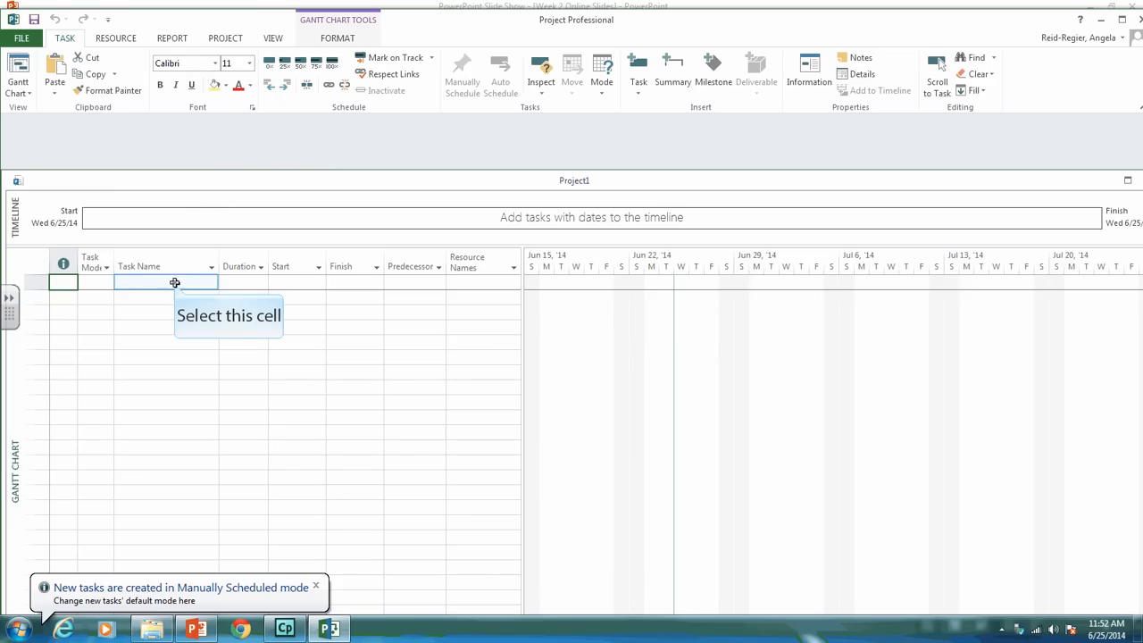
click(165, 283)
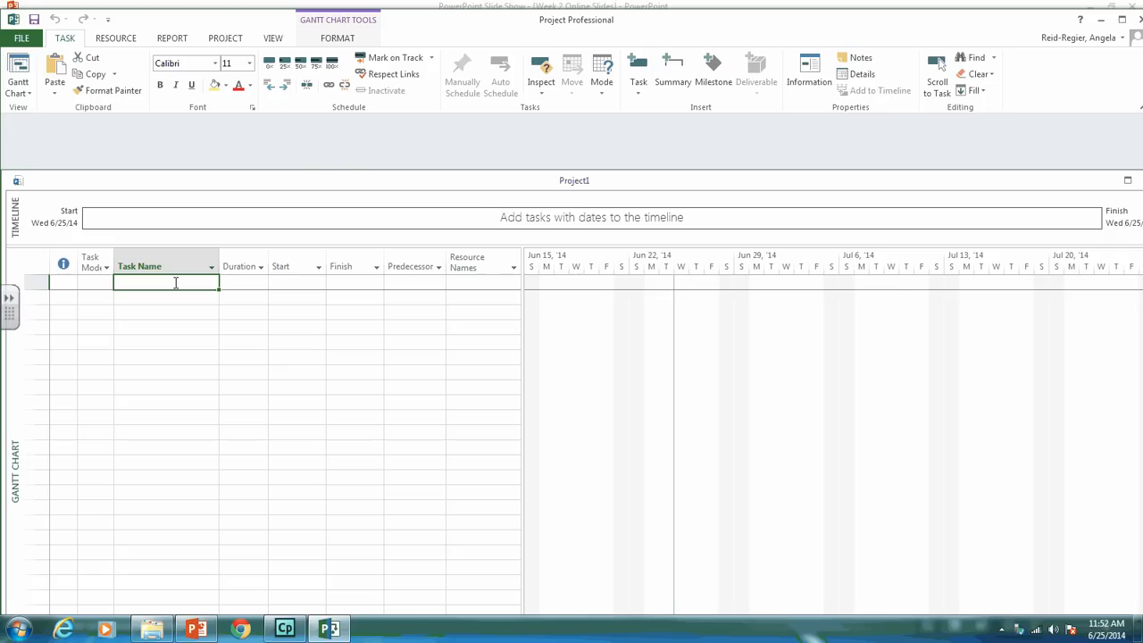
text(Bi)
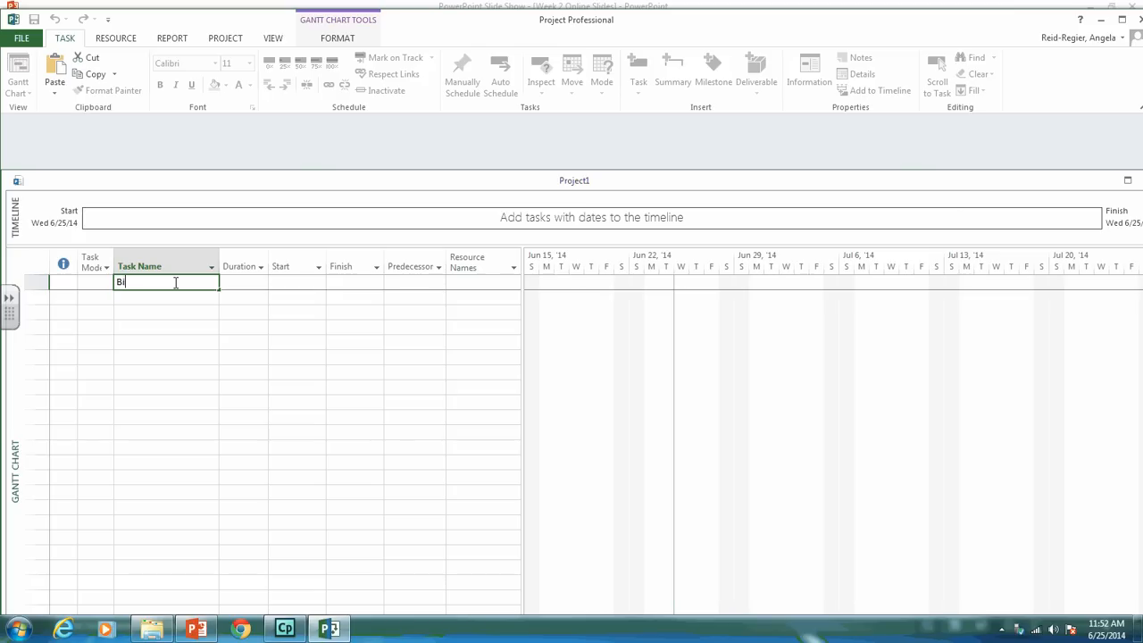
text(cycle)
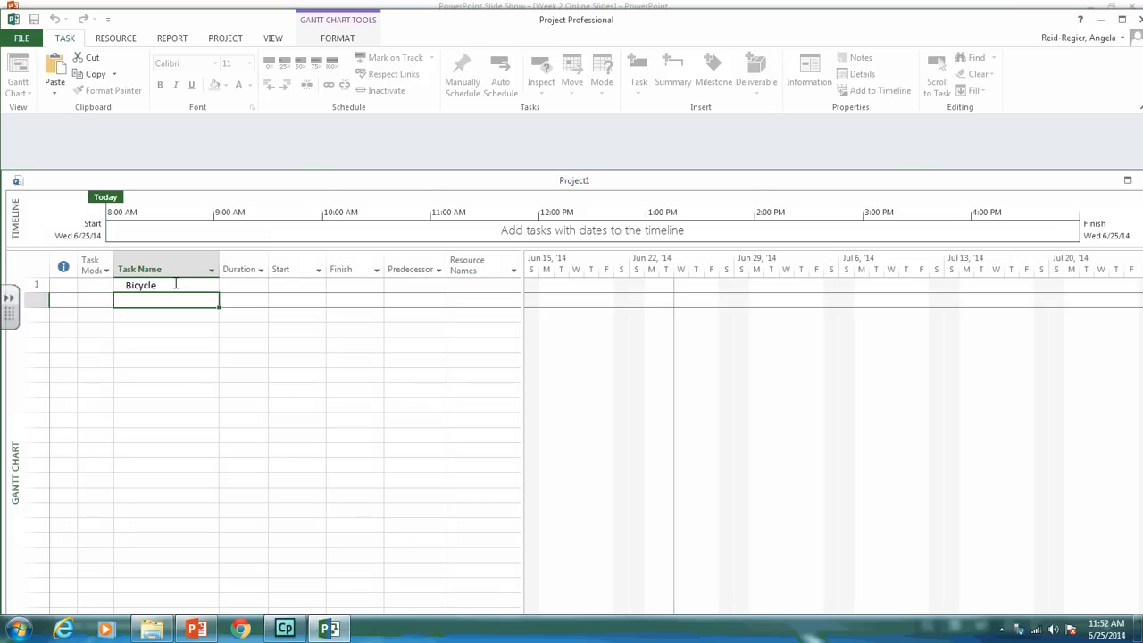
text(Frame Set)
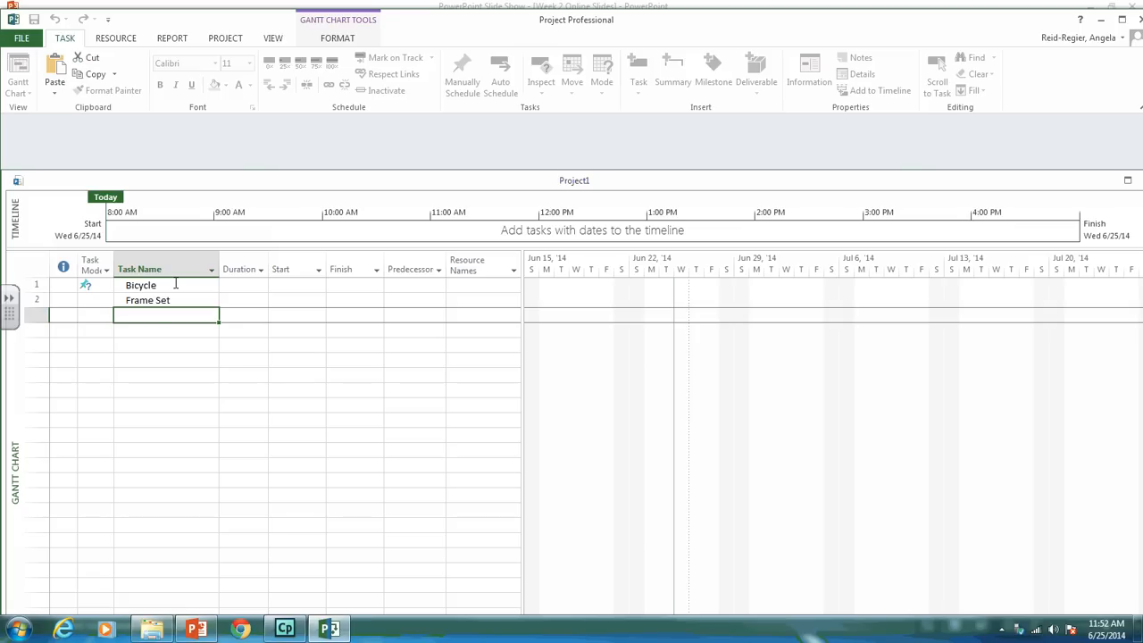
text(Frame)
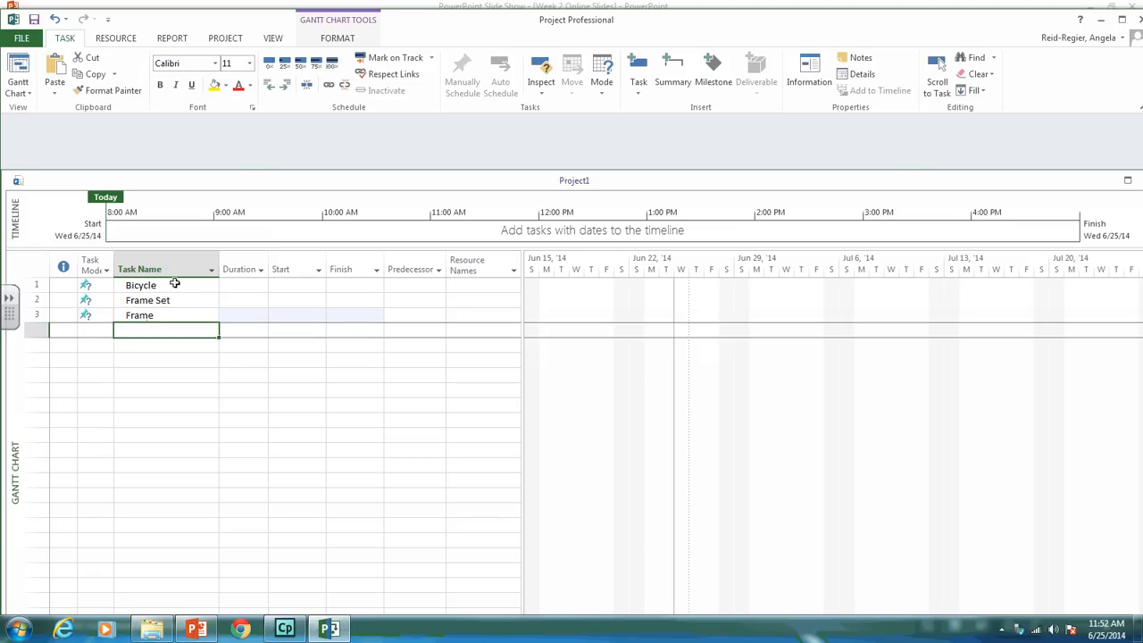
text(Handlebar)
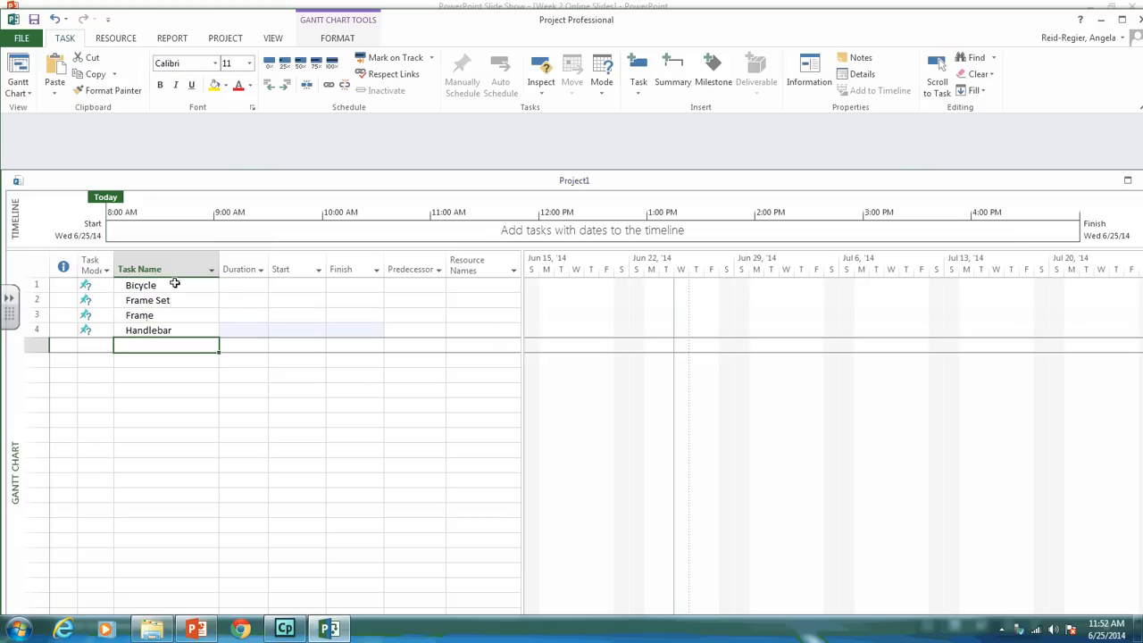
text(Fork)
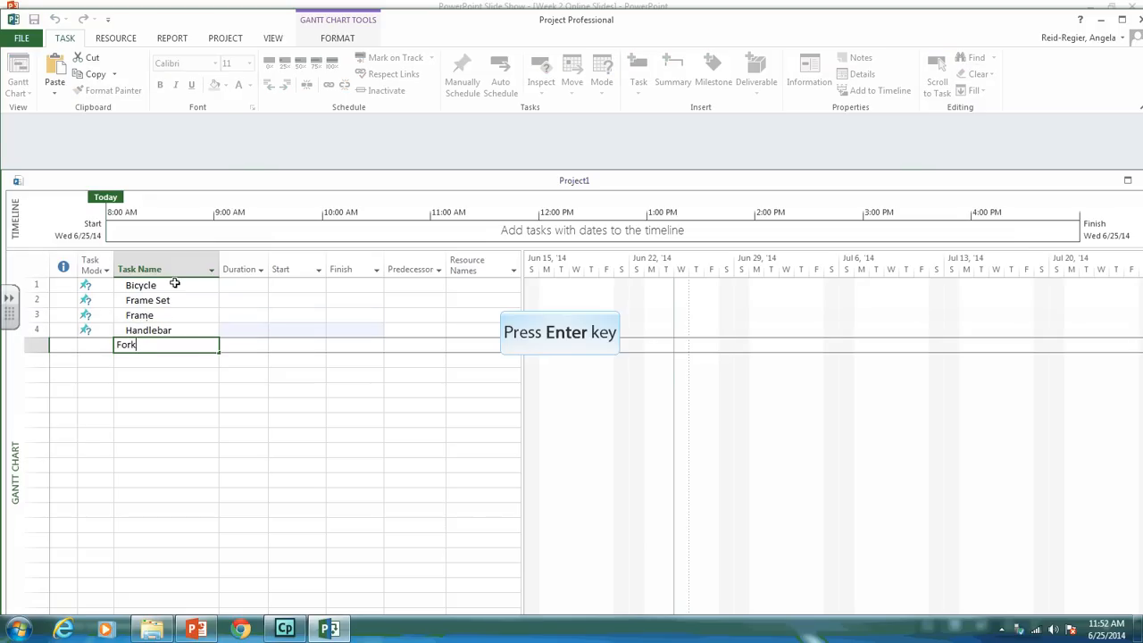
key(enter)
text(C)
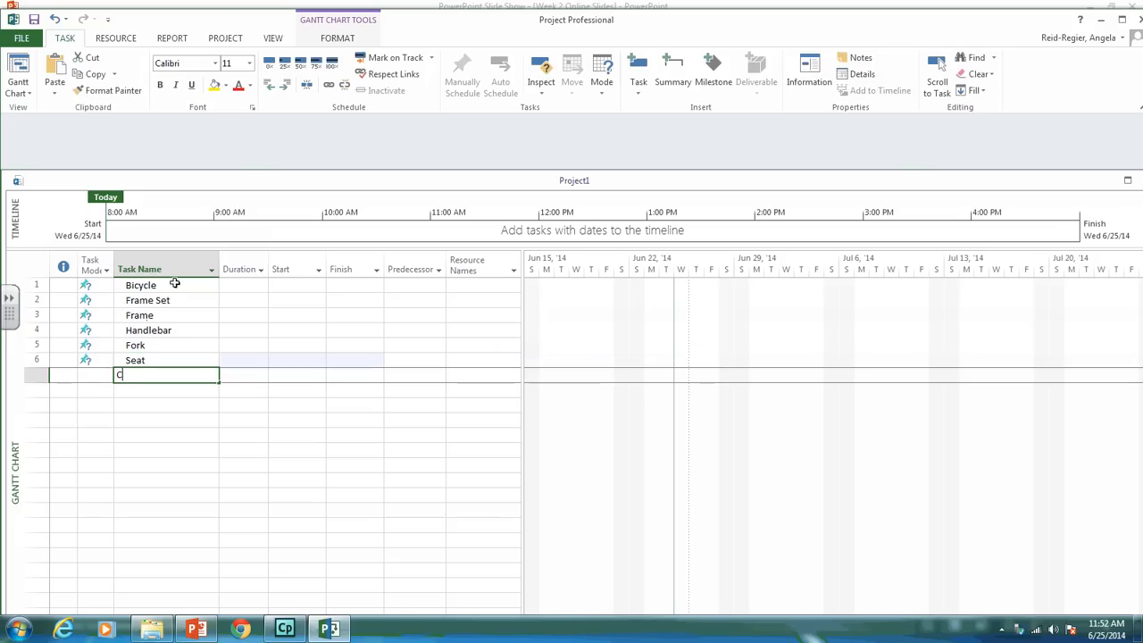
text(rank)
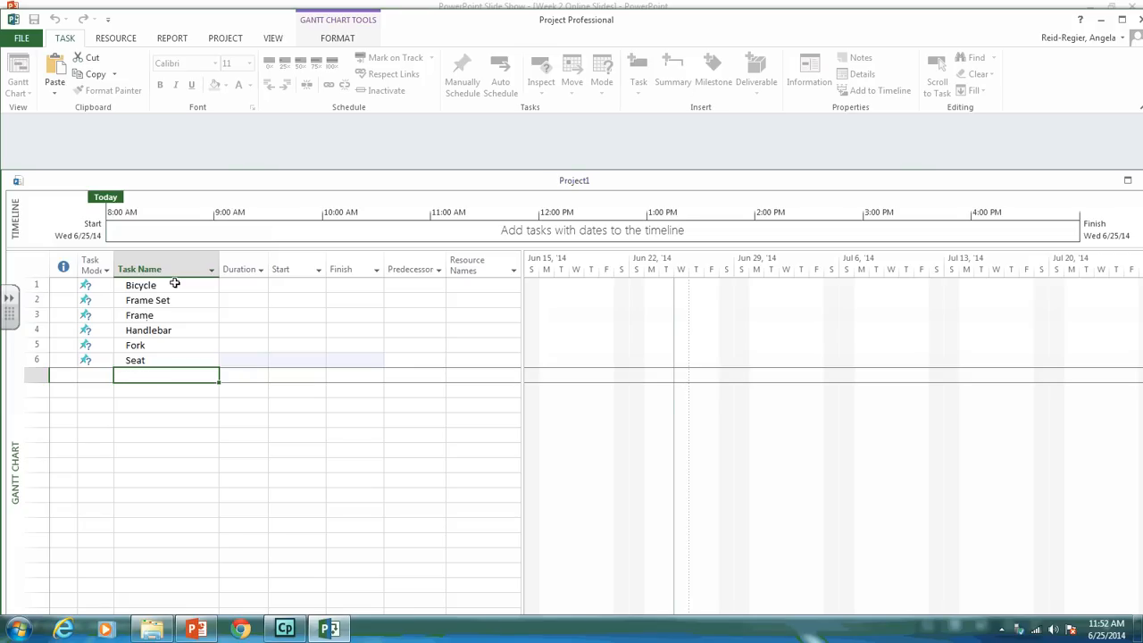
Enter the Wheels, Front Wheel, Rear Wheel, Braking System and Shifting System task names
text(Whee)
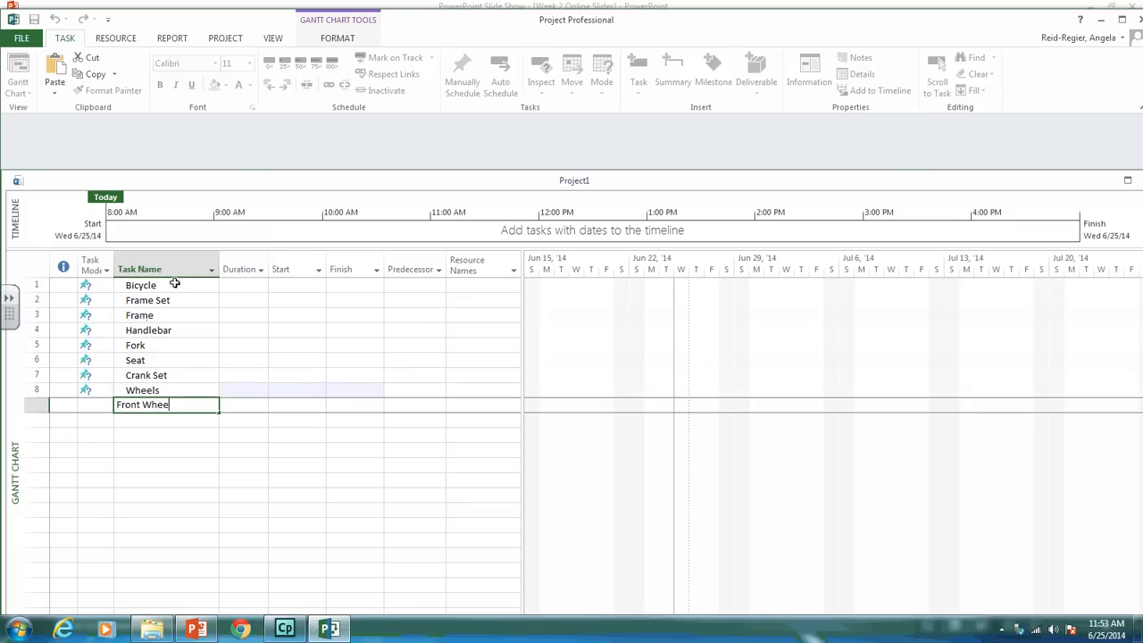
key(Escape)
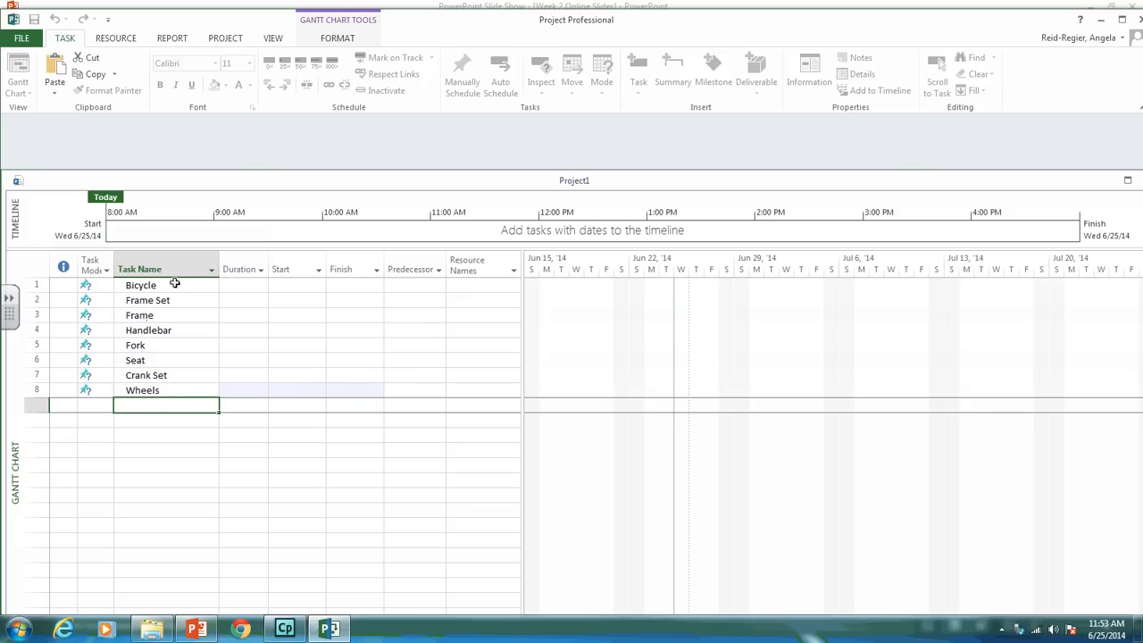
text(Front Wheel)
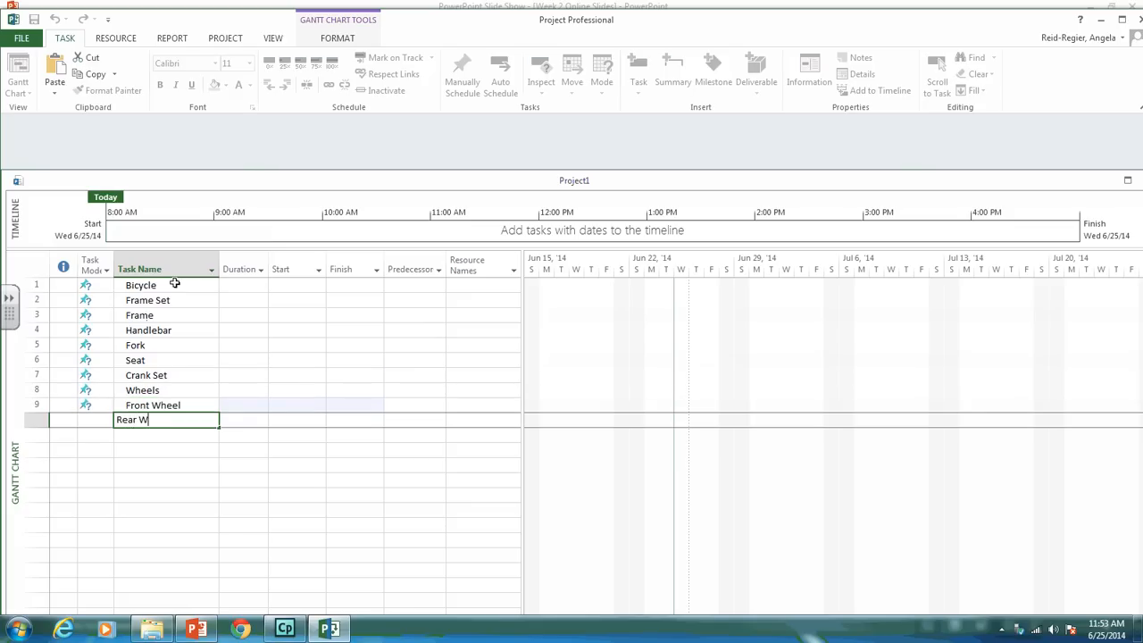
text(heel)
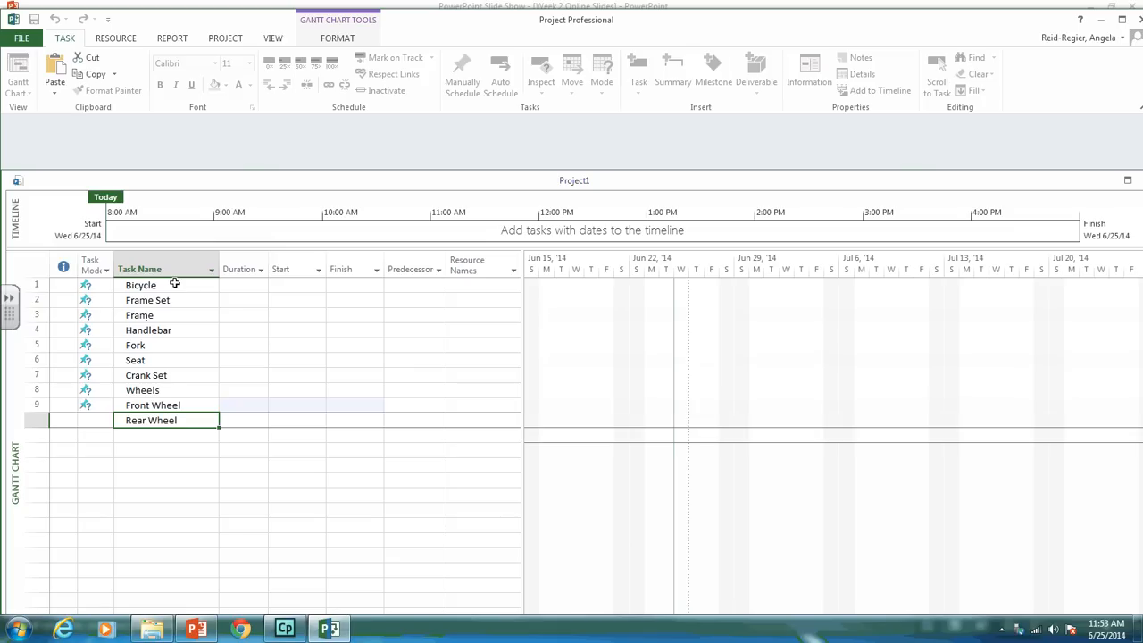
text(Braking System)
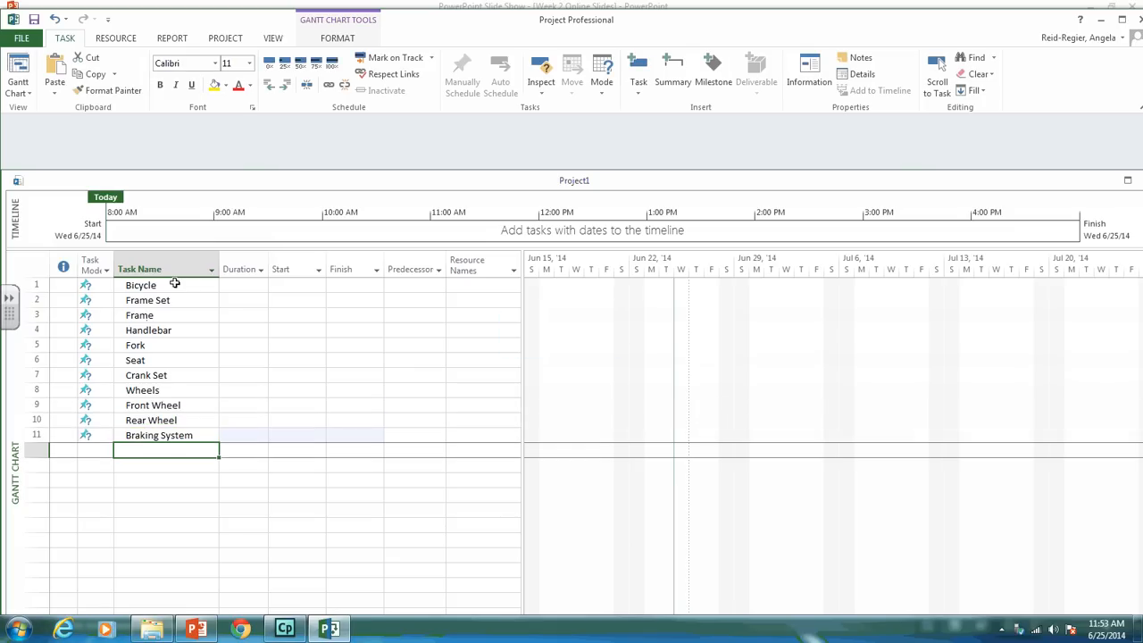
text(Shift)
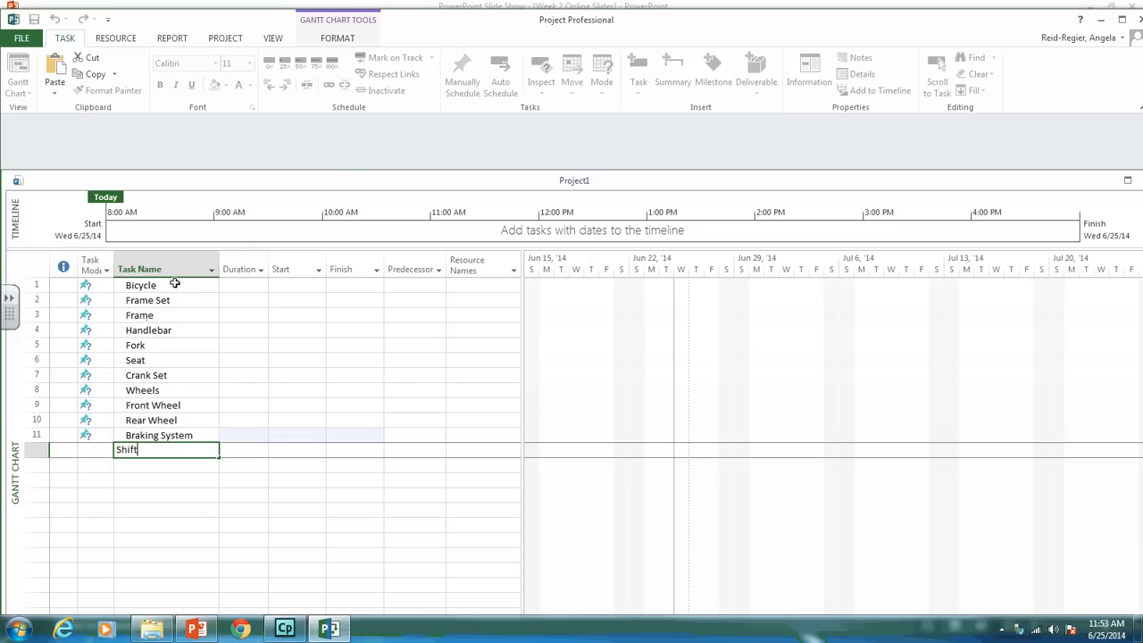
text(ing System)
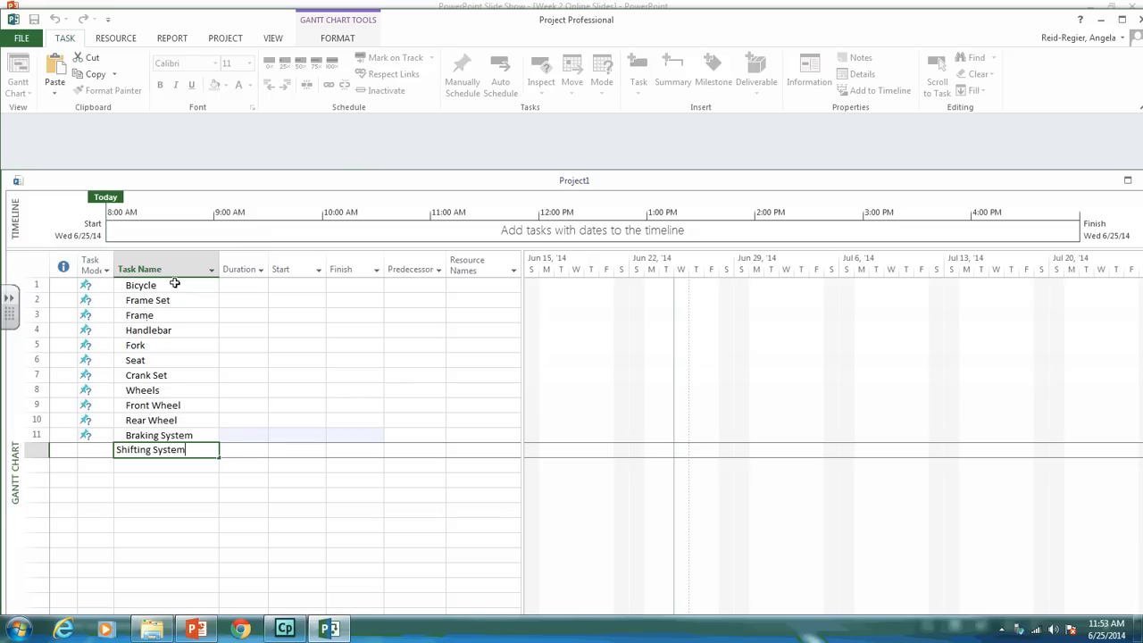
key(enter)
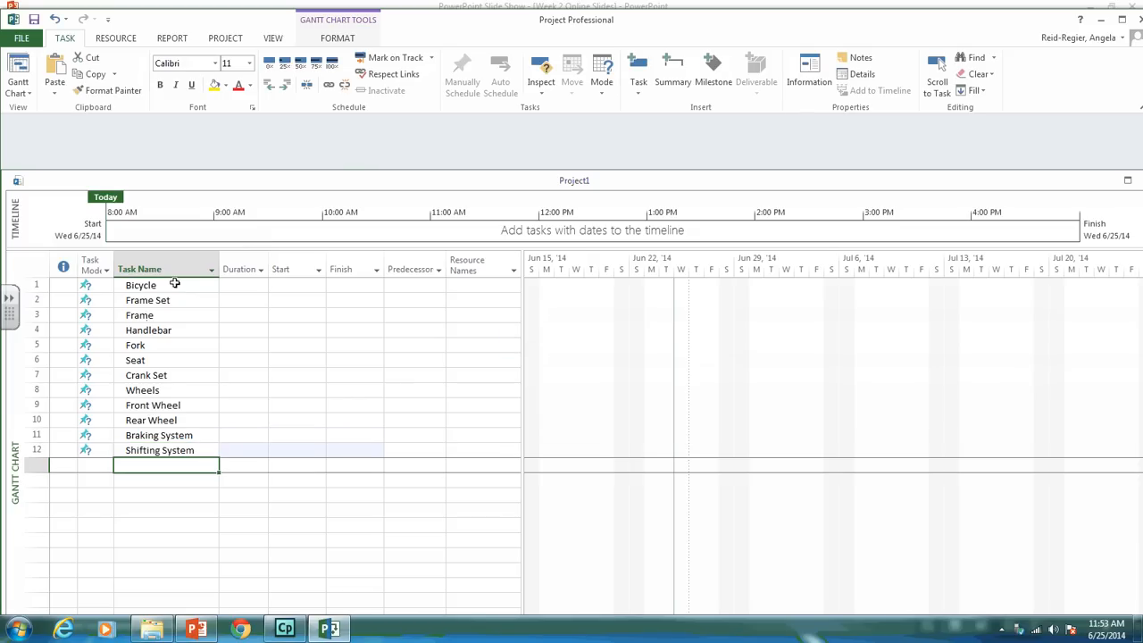
Enter the Integration, Concept, Design, Assembly, Testing and Project Management task names
text(Integration)
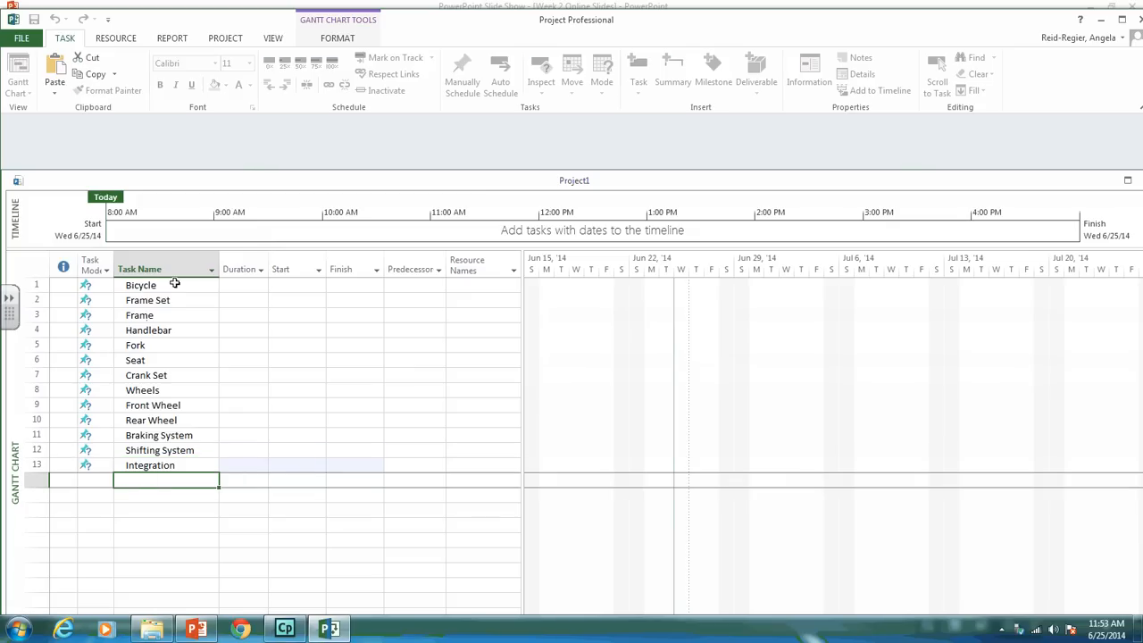
text(Concept)
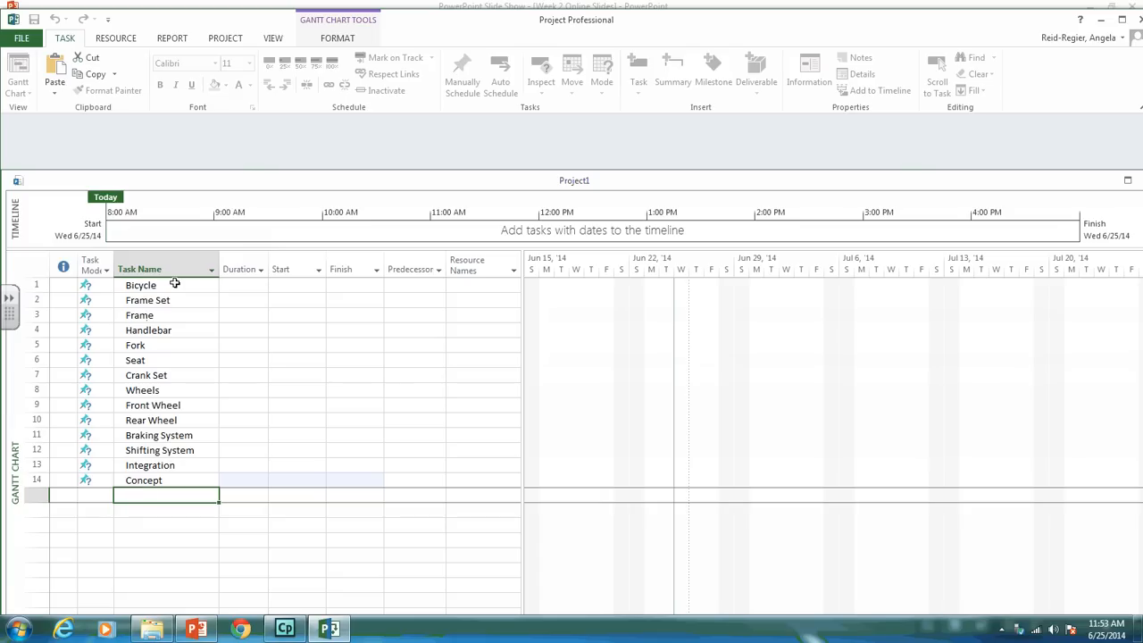
text(Assembly)
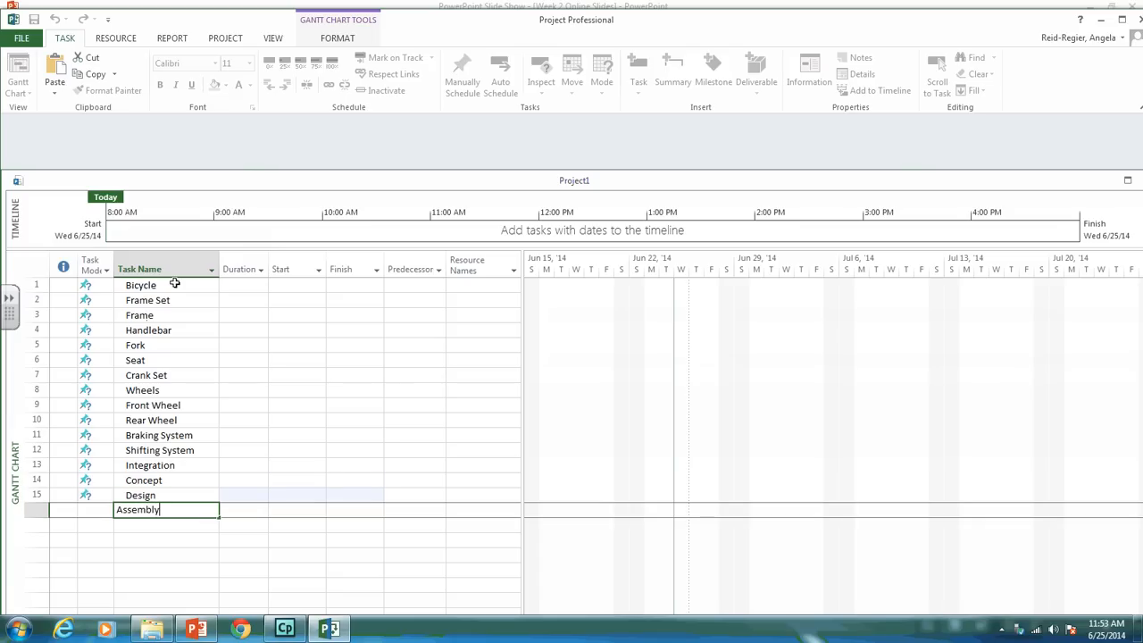
text(Testing)
click(166, 539)
text(P)
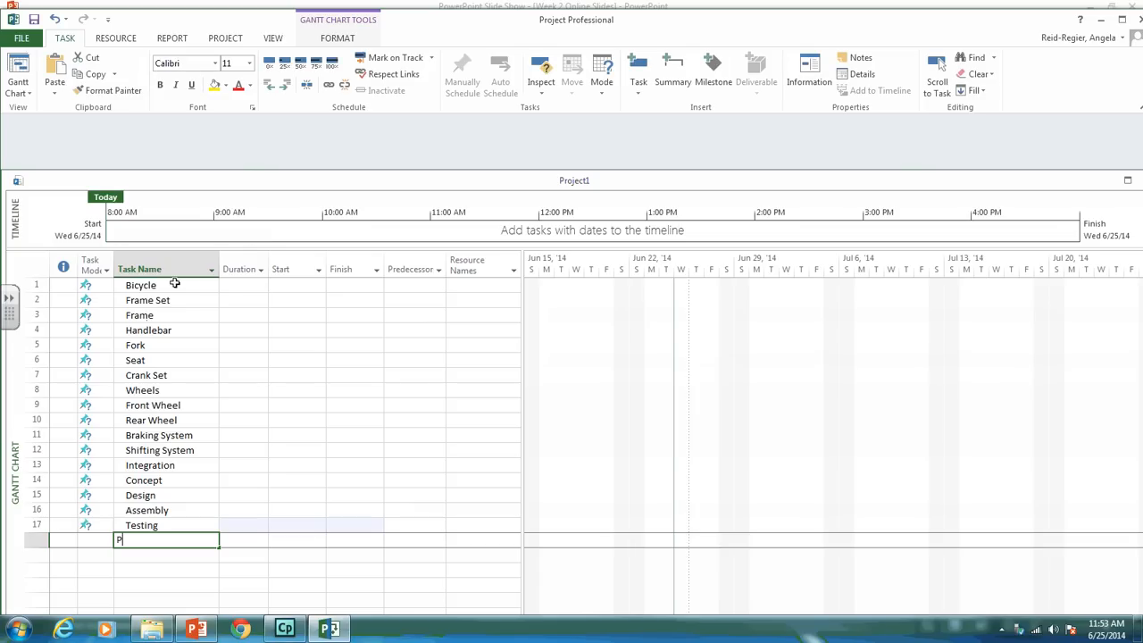
text(roject)
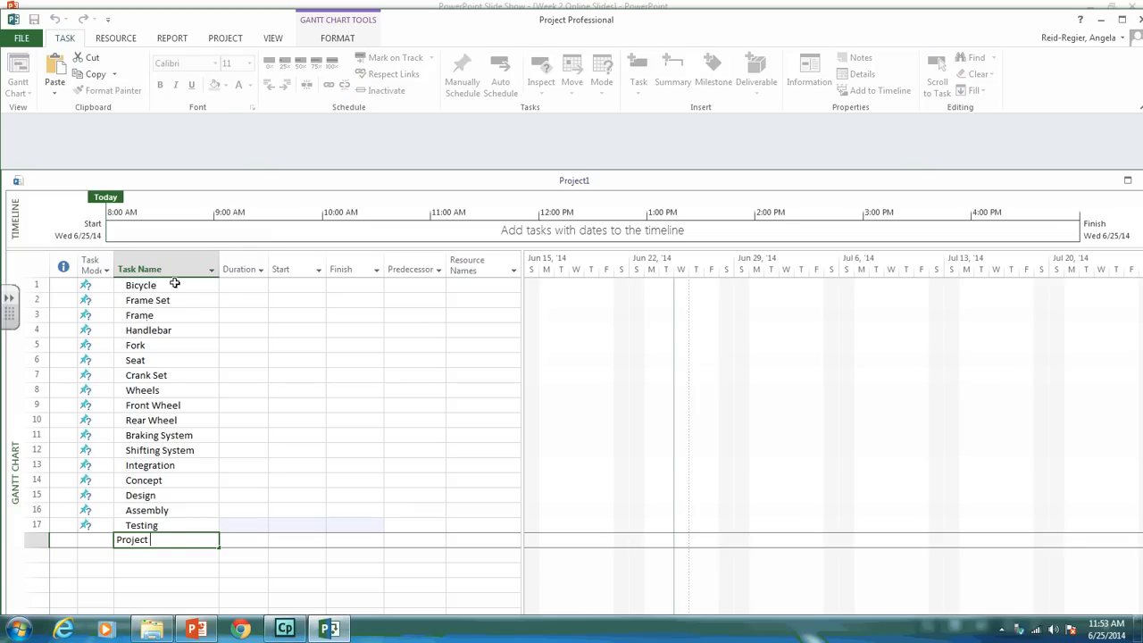
text(Management)
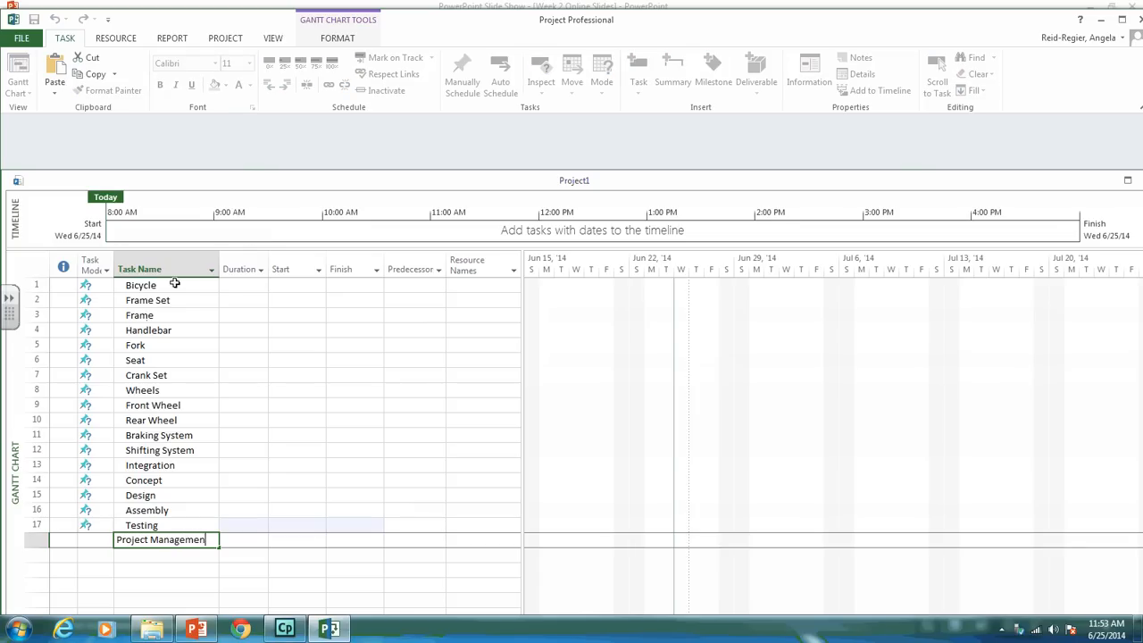
key(enter)
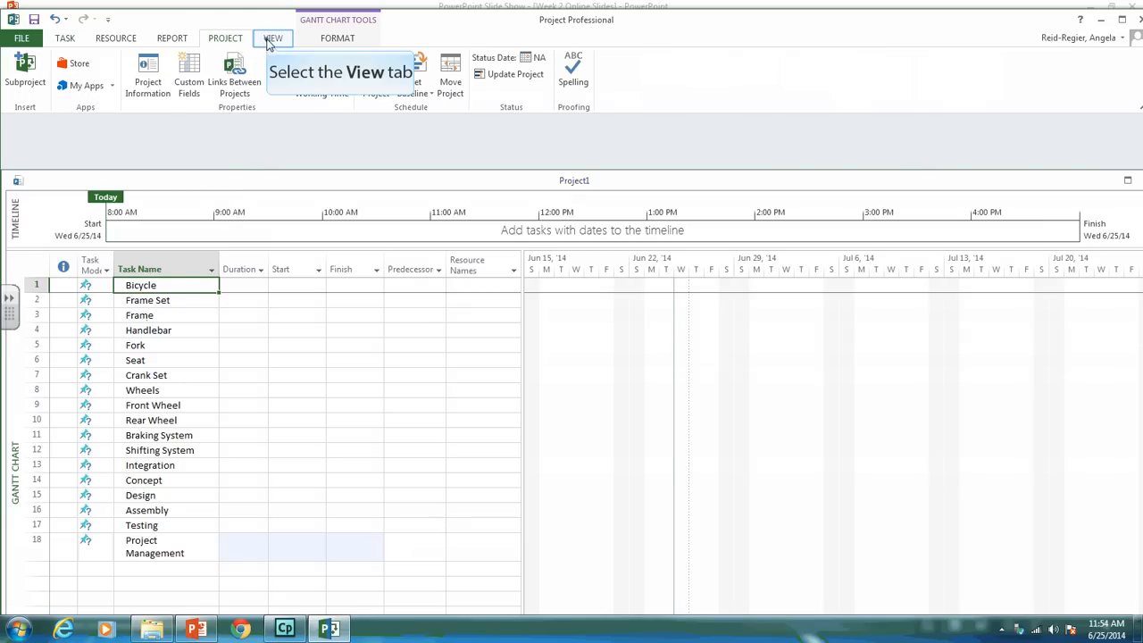
Enable Outline Number in the Gantt Chart Format options so tasks show 1–18
click(273, 37)
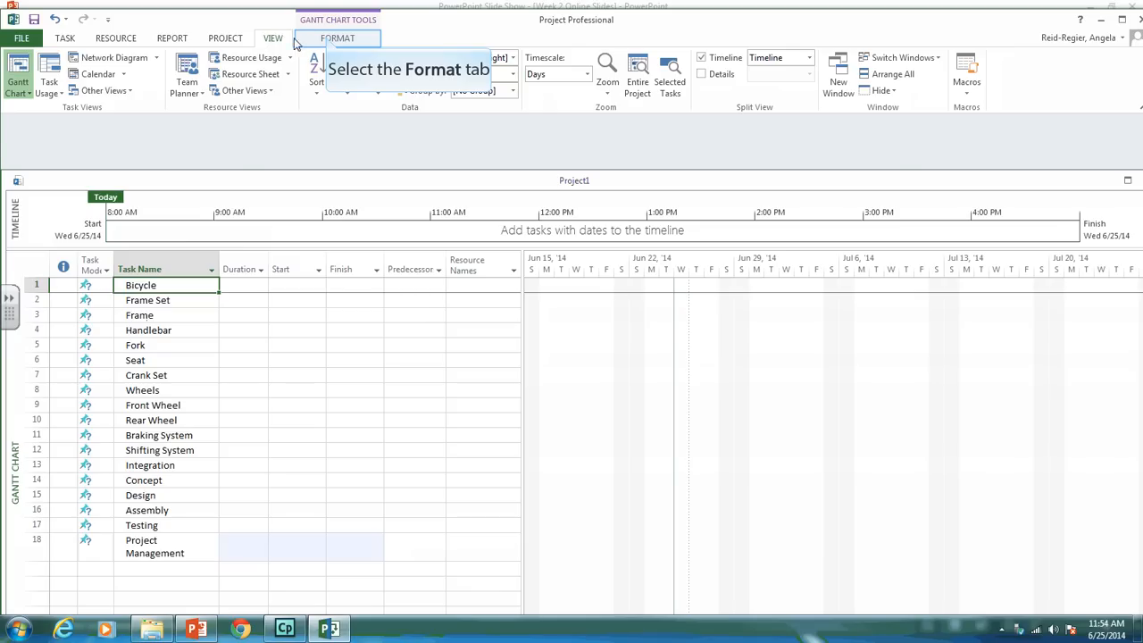
click(337, 38)
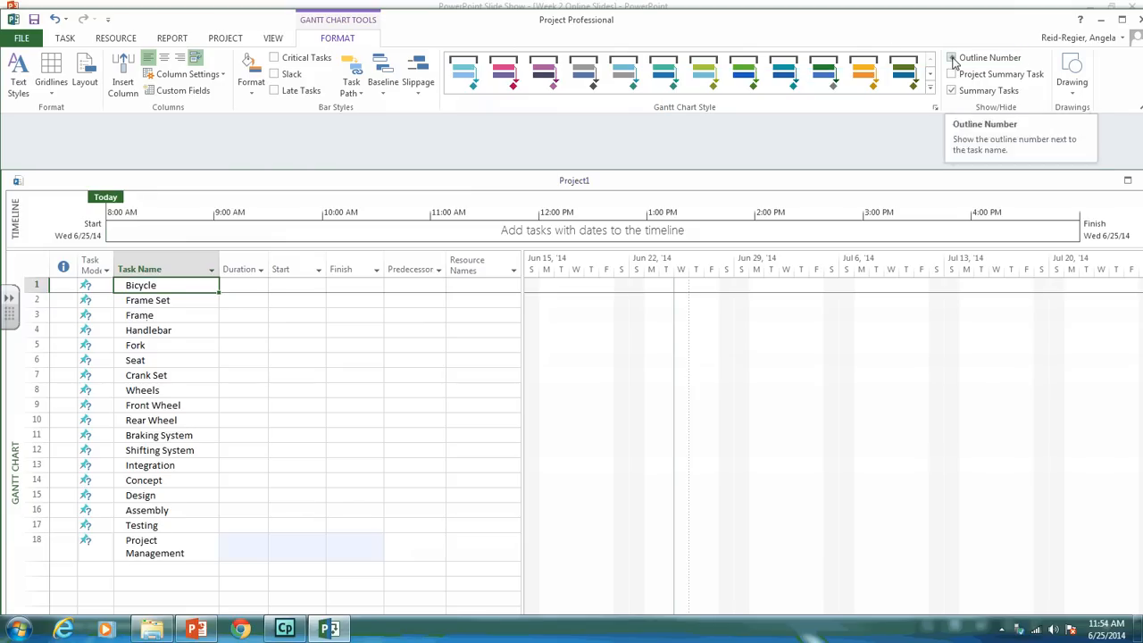
click(952, 57)
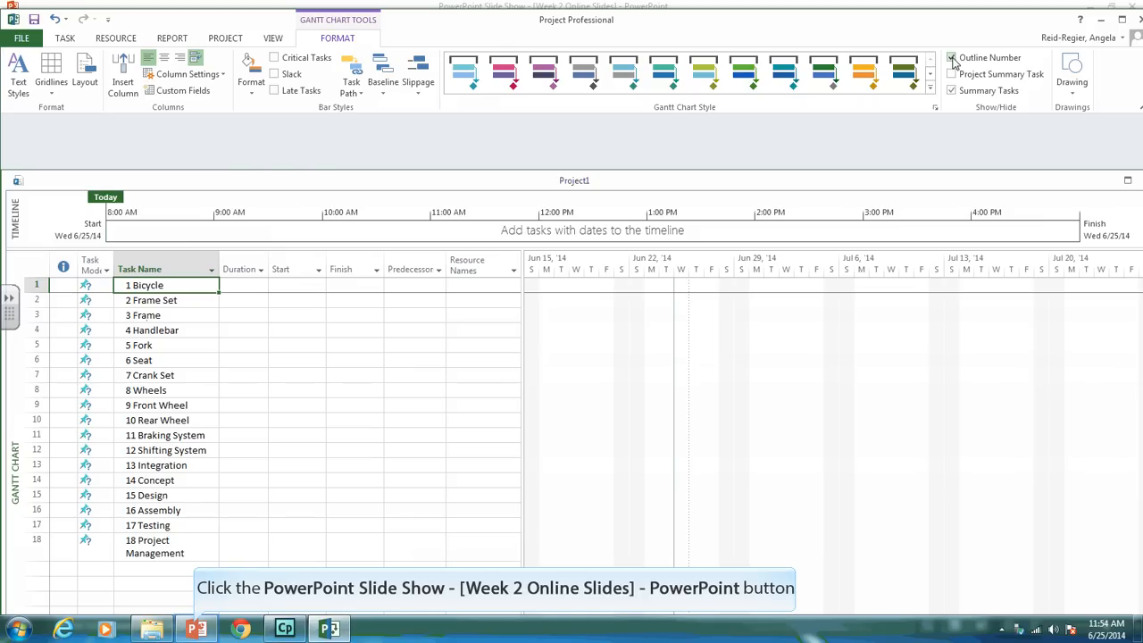
mouse_move(195, 628)
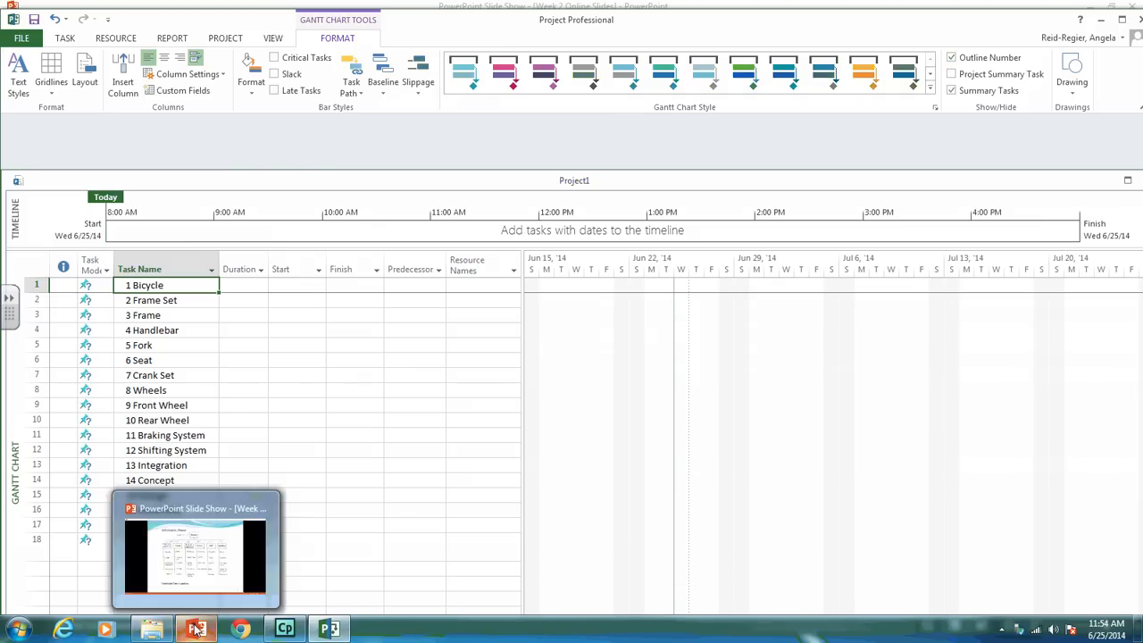
Check the bicycle WBS levels slide in PowerPoint, then return to the Project Gantt chart
click(194, 549)
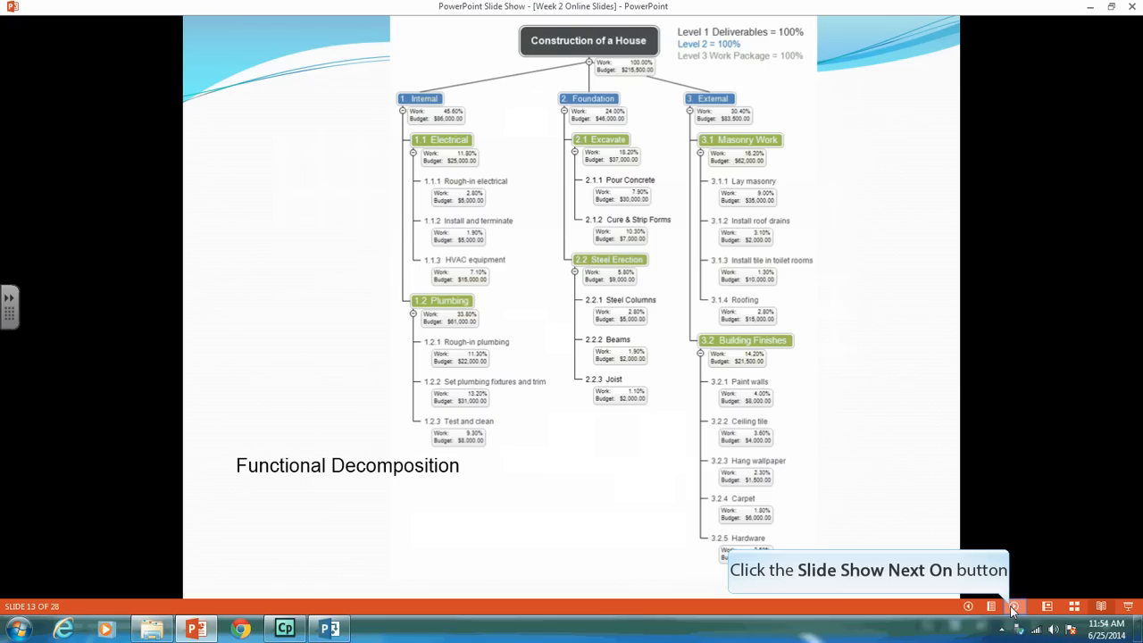
click(1013, 608)
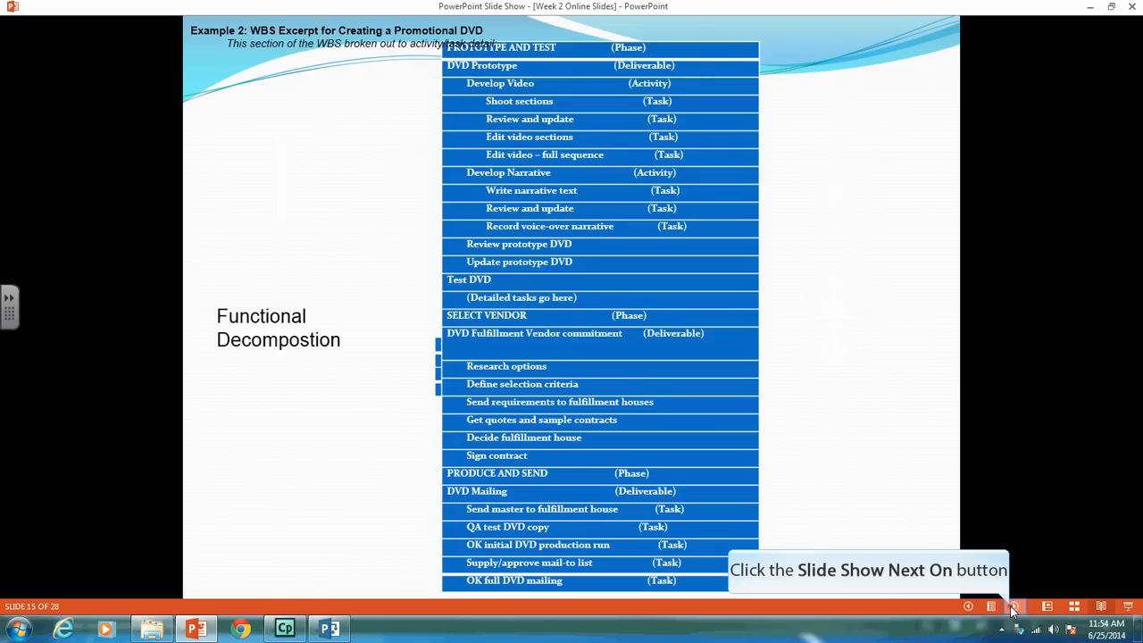
click(969, 607)
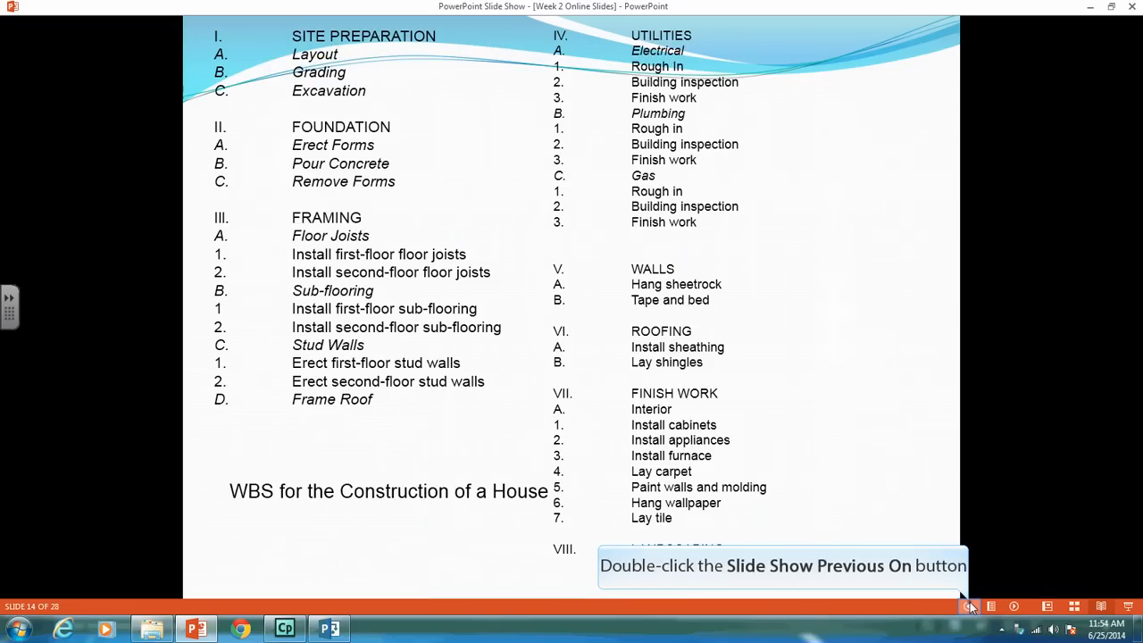
click(971, 607)
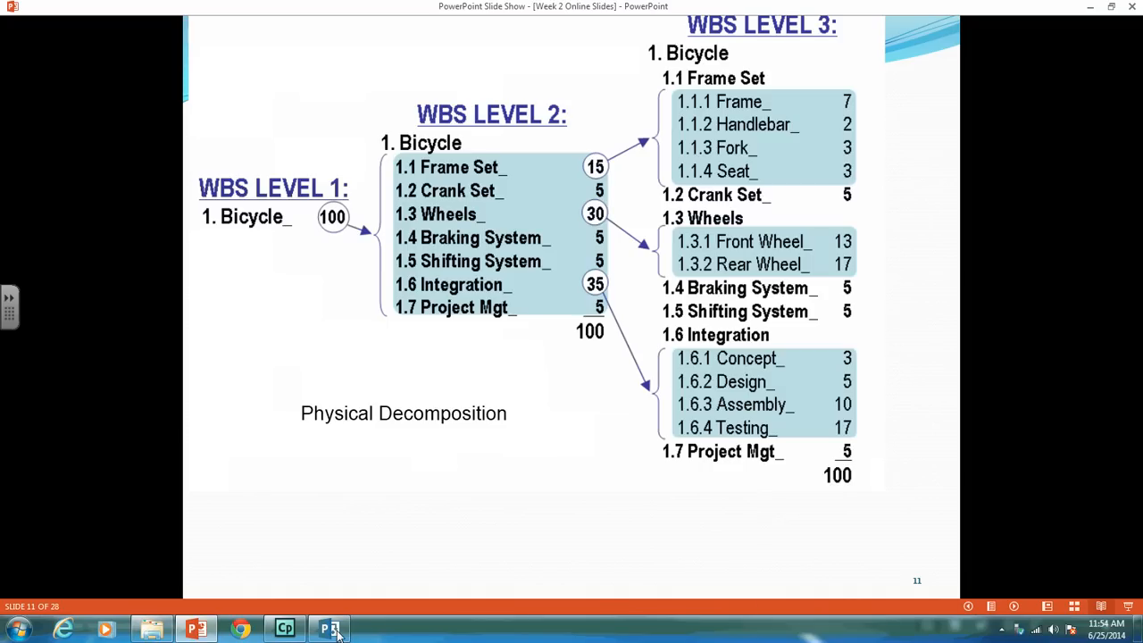
mouse_move(329, 630)
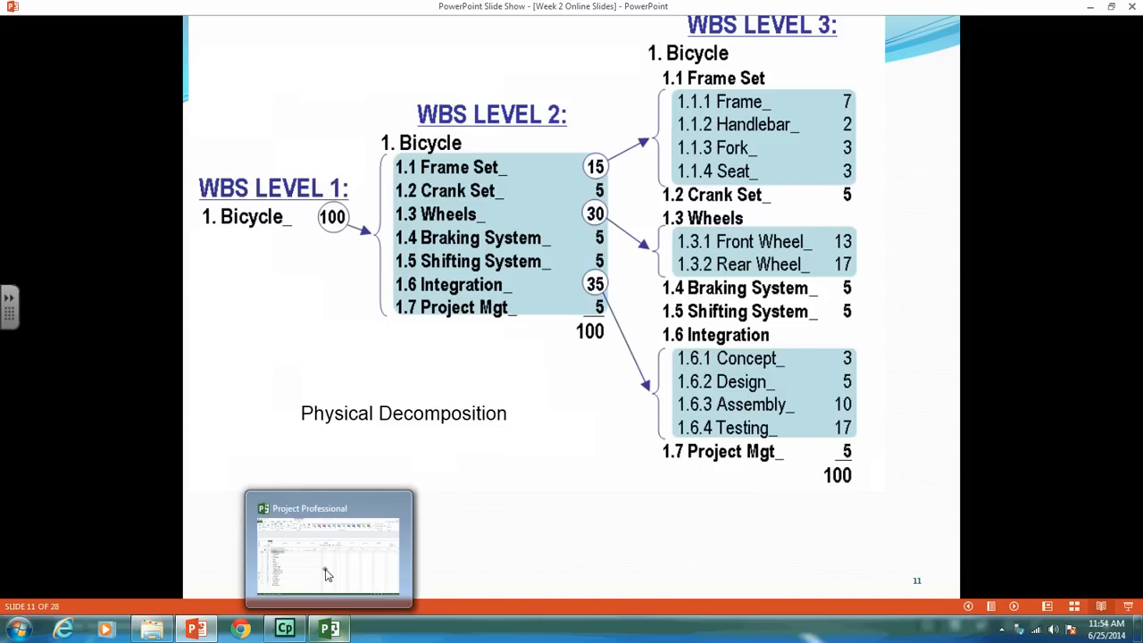
click(328, 550)
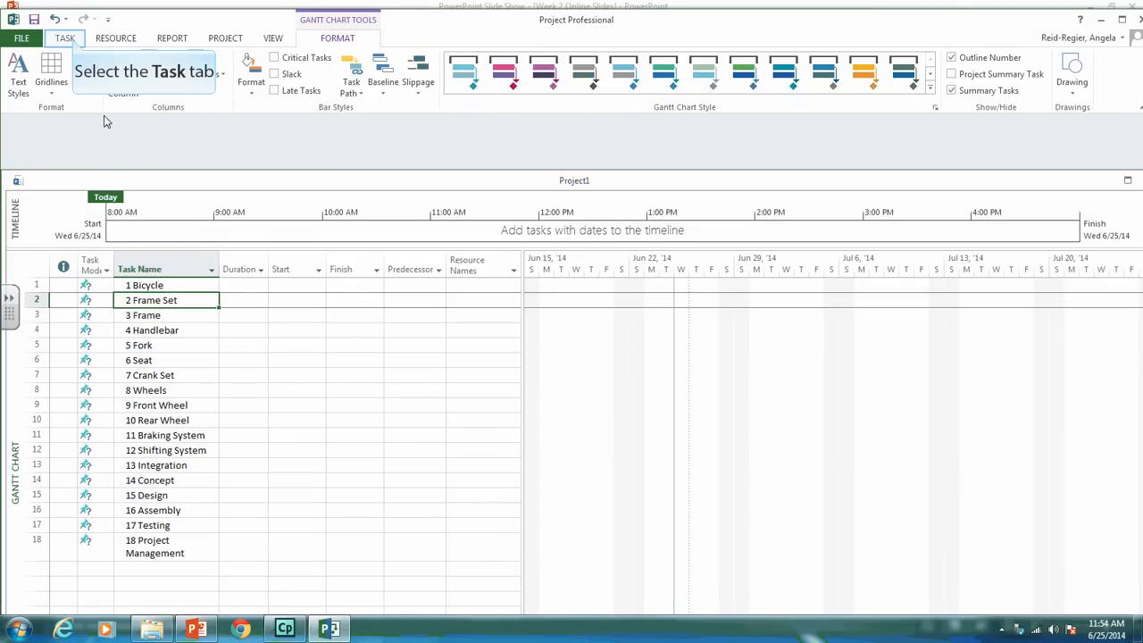
Indent Frame Set to 1.1 and nest Frame under it as 1.1.1
click(65, 37)
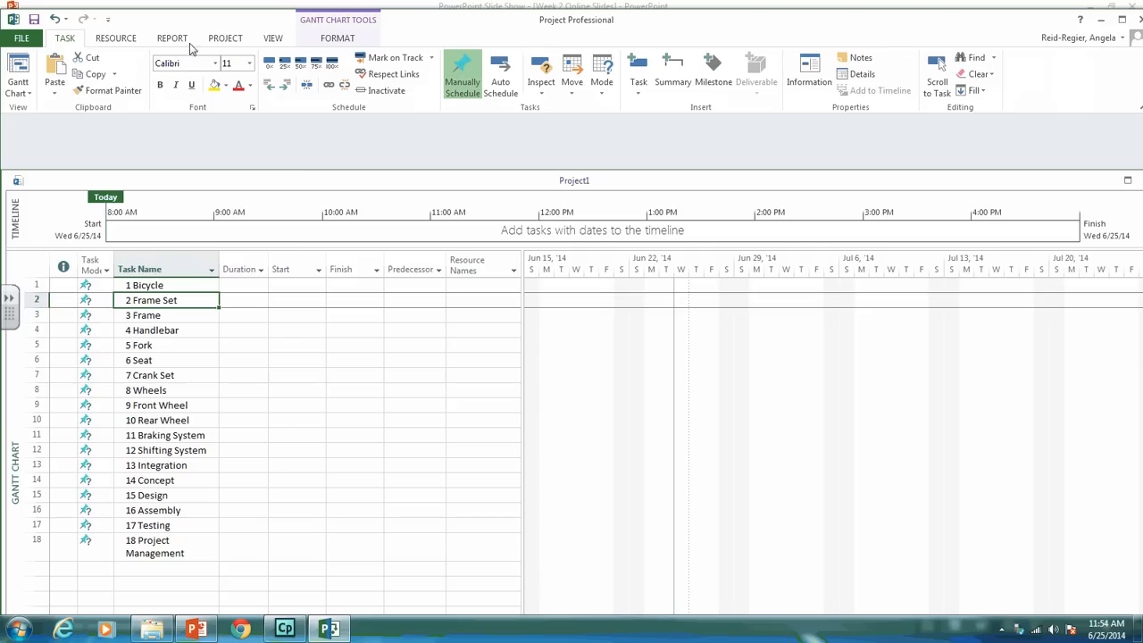
mouse_move(285, 85)
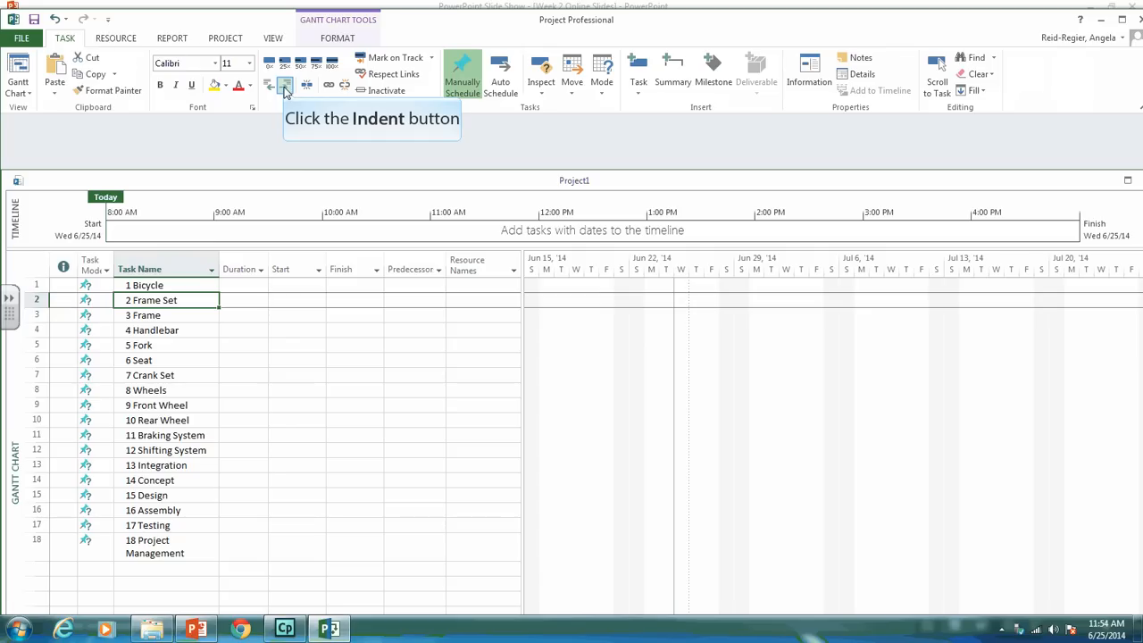
click(284, 84)
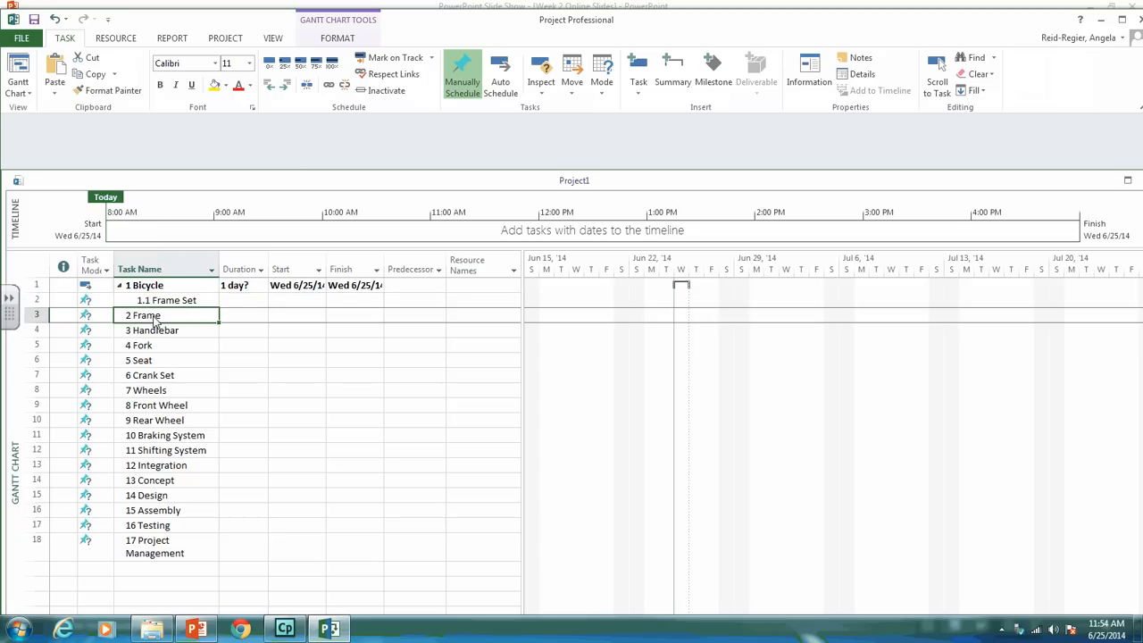
mouse_move(284, 83)
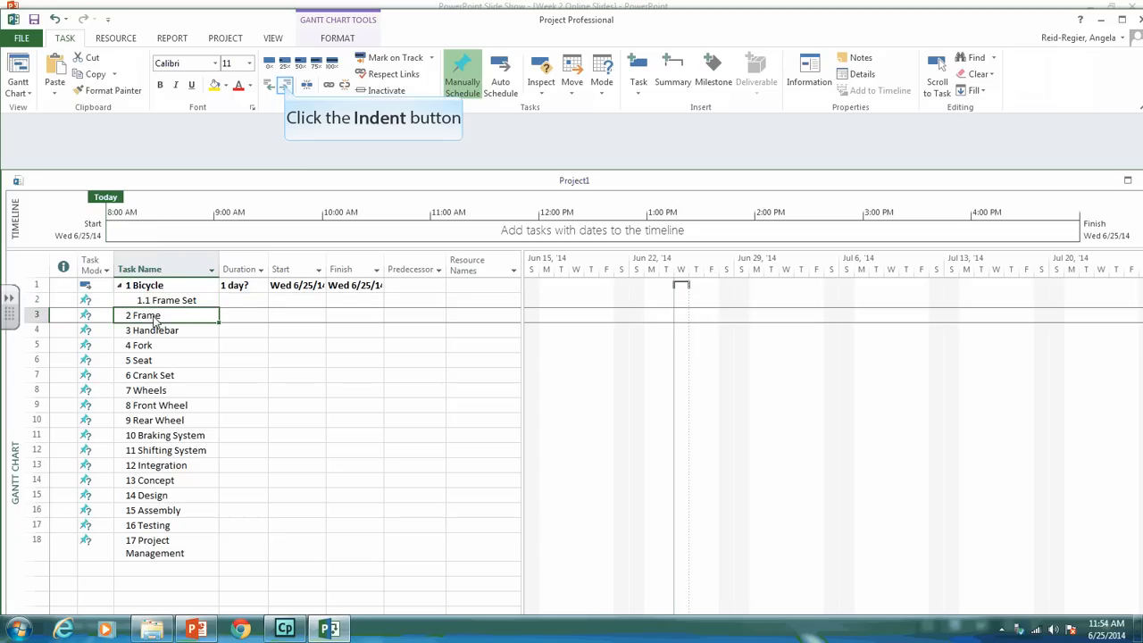
mouse_move(197, 315)
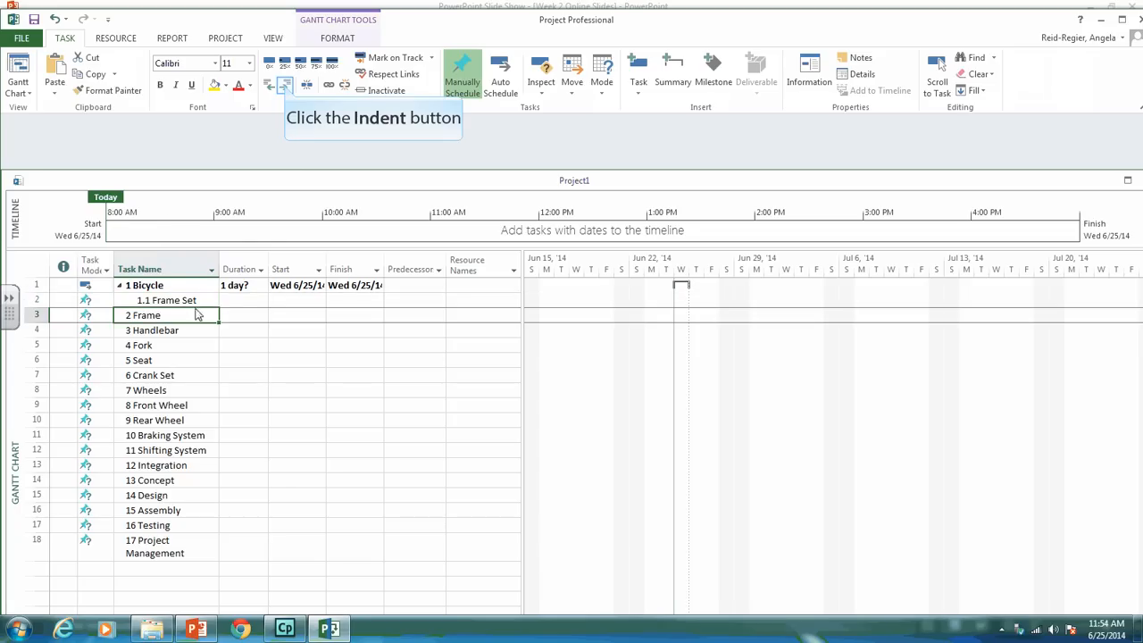
click(286, 84)
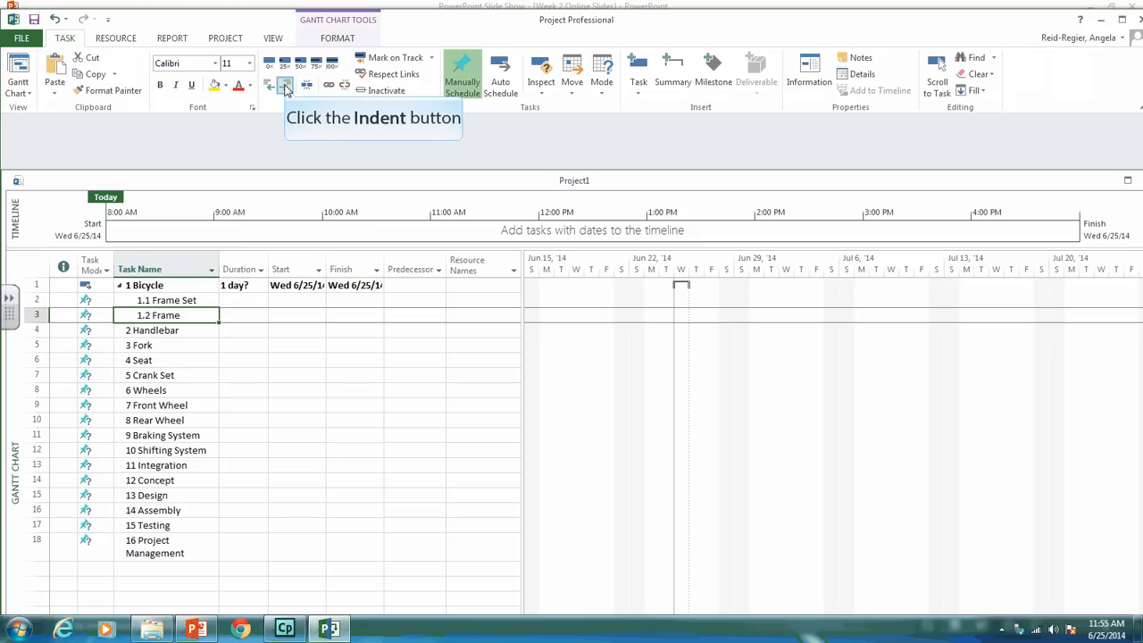
click(284, 85)
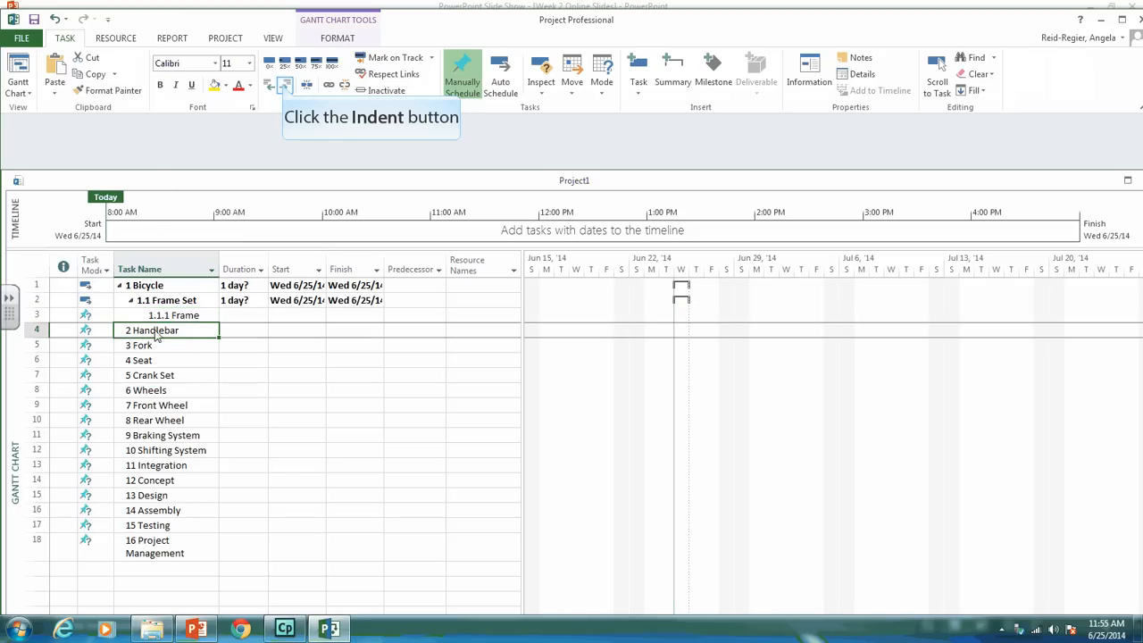
Nest Handlebar, Fork and Seat under Frame Set as 1.1.2–1.1.4
click(284, 84)
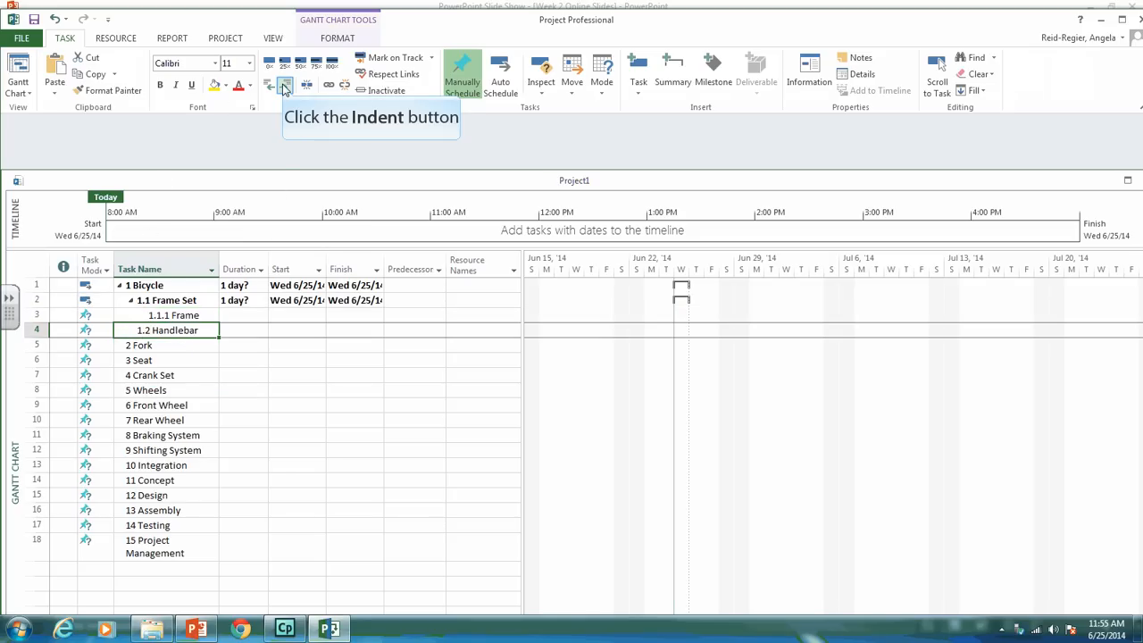
click(285, 84)
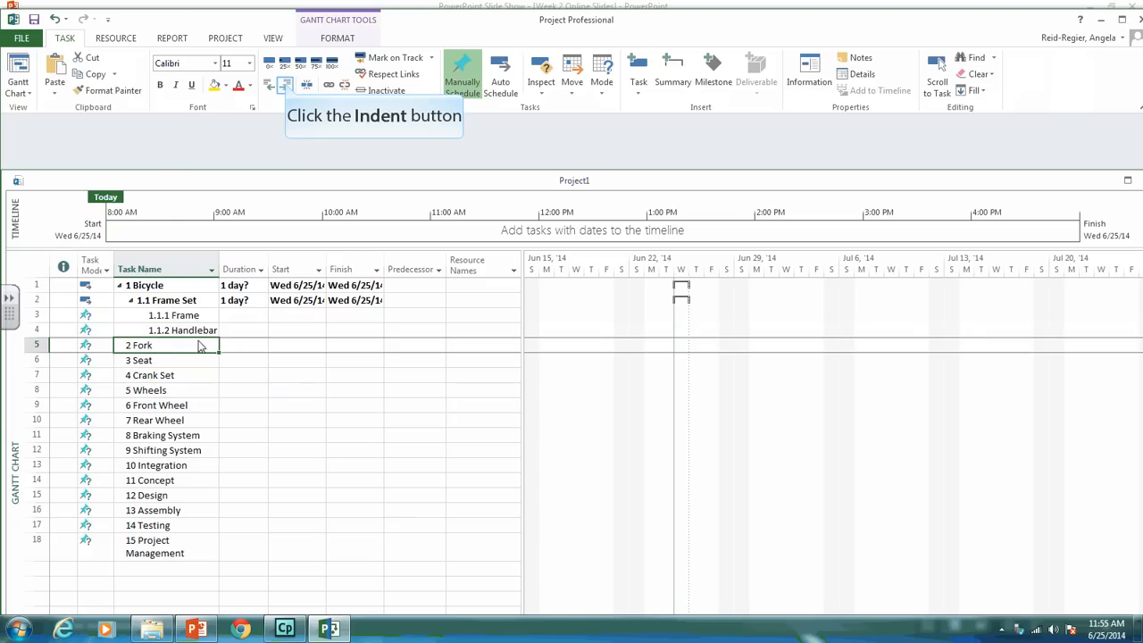
click(284, 84)
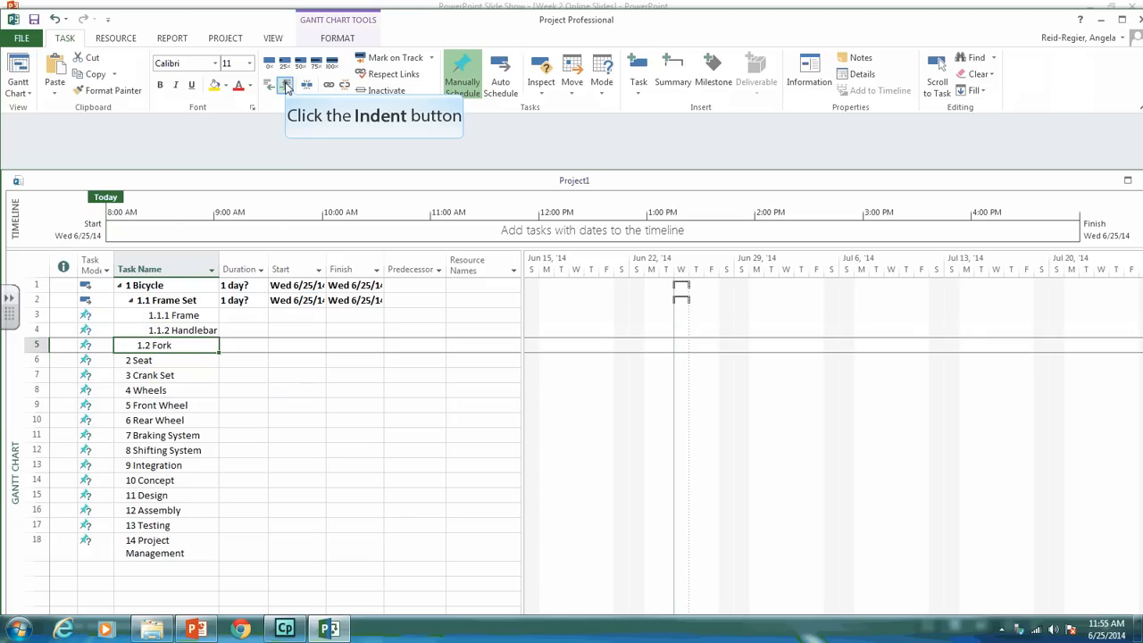
click(284, 84)
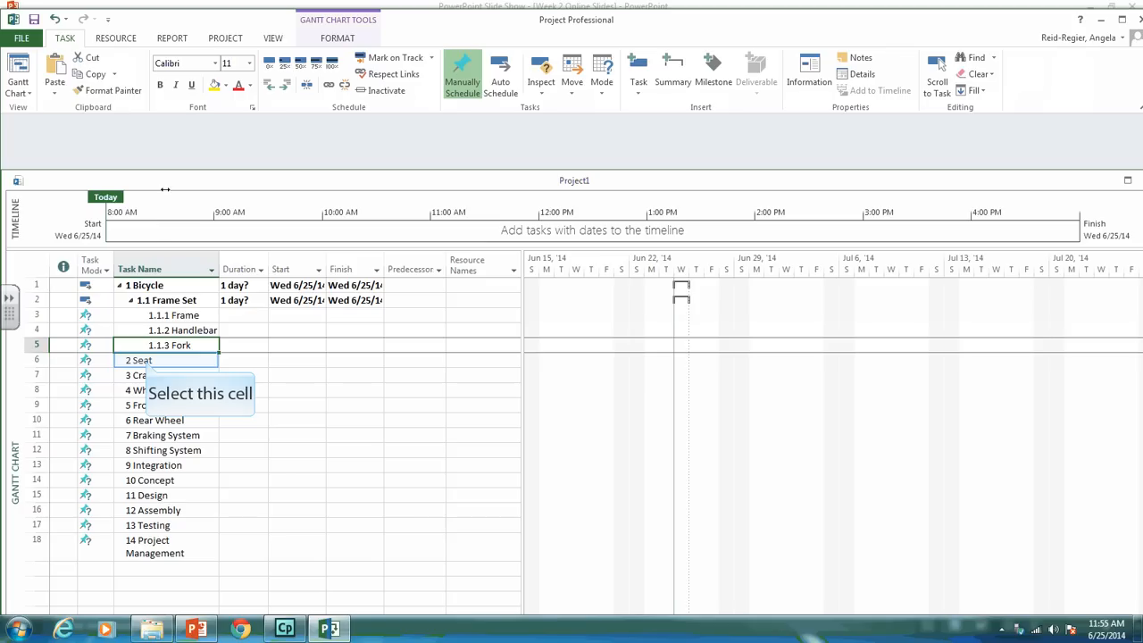
click(137, 360)
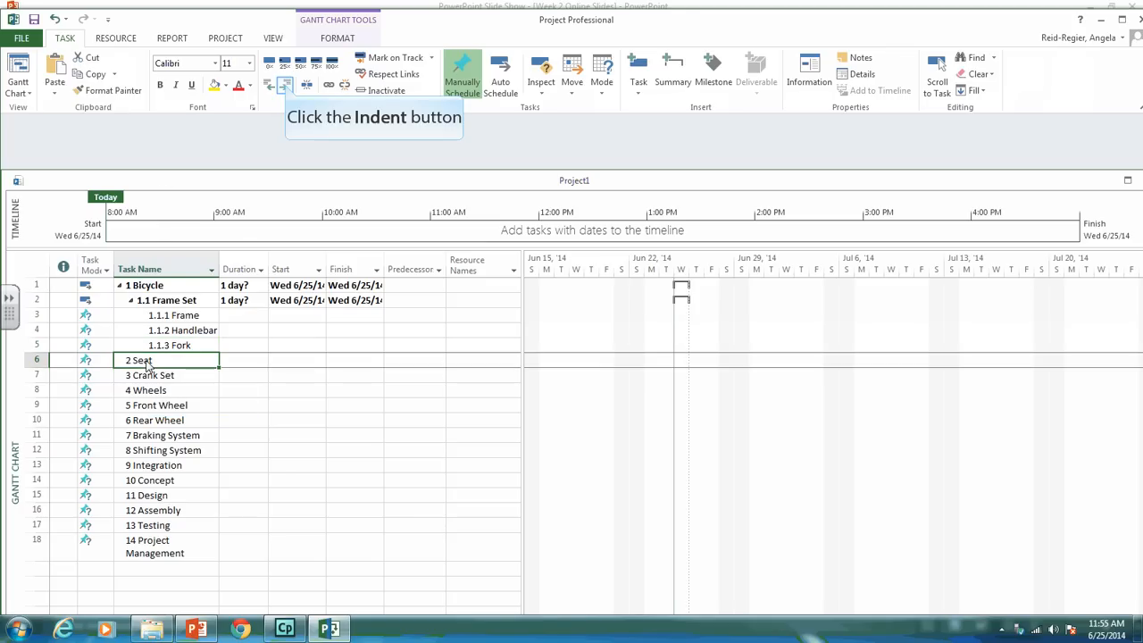
mouse_move(152, 366)
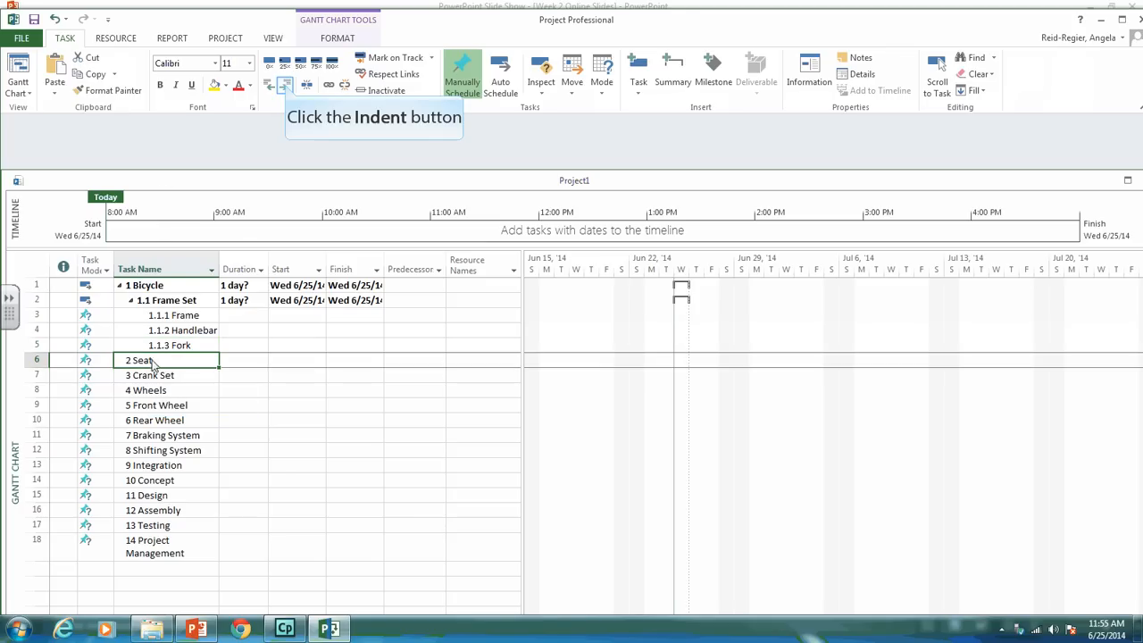
click(285, 84)
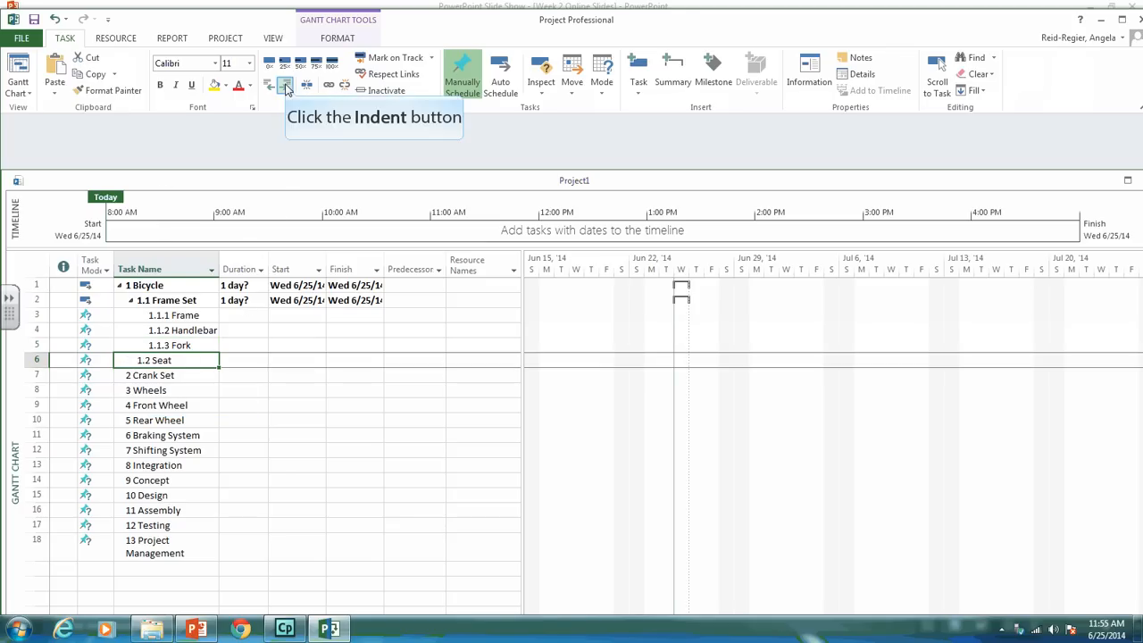
click(285, 84)
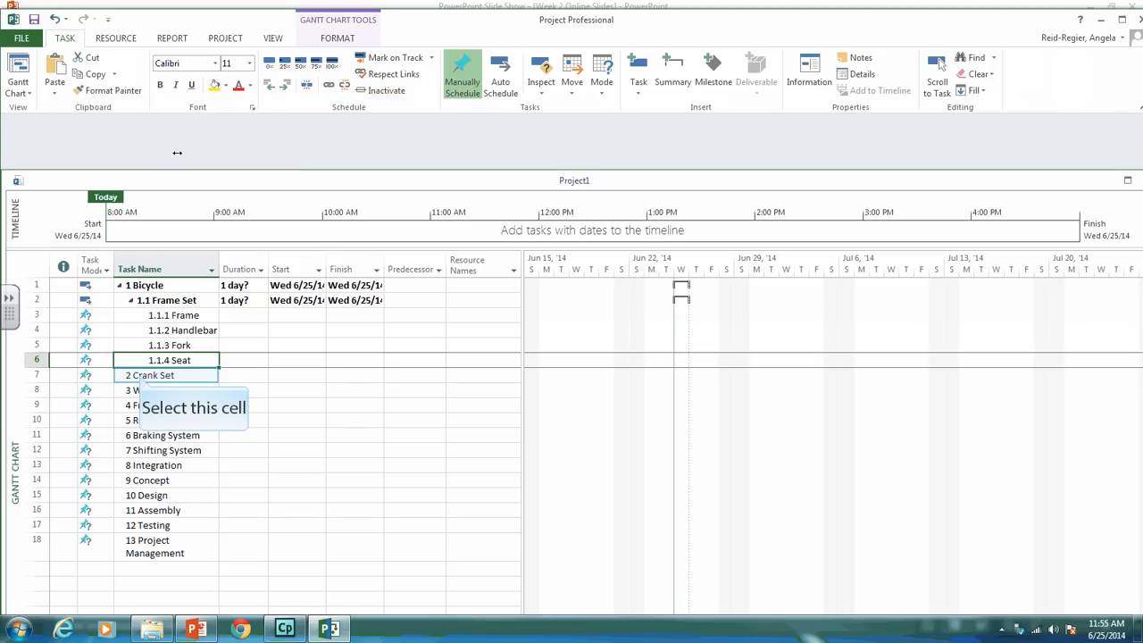
click(150, 374)
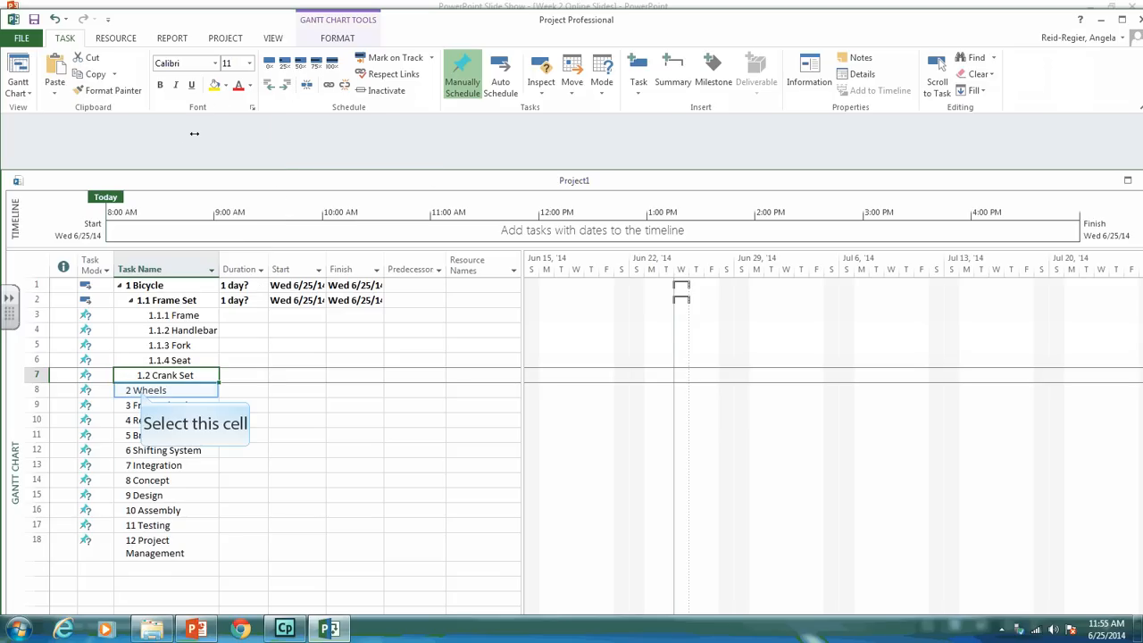
Indent Wheels to 1.3 and nest Front Wheel and Rear Wheel beneath it
click(144, 390)
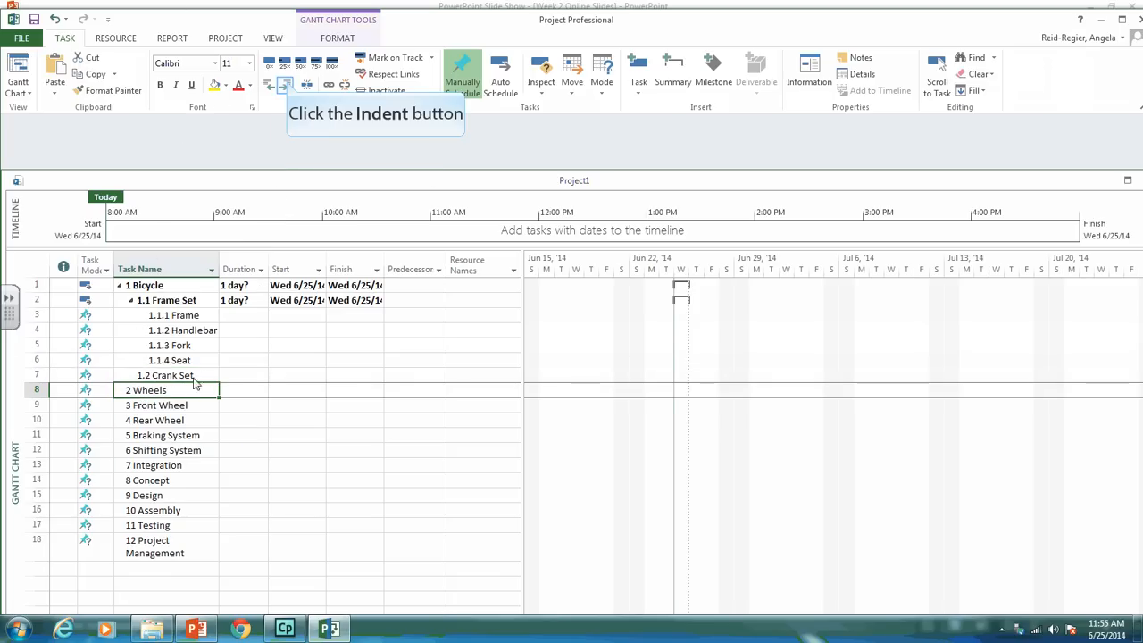
click(286, 84)
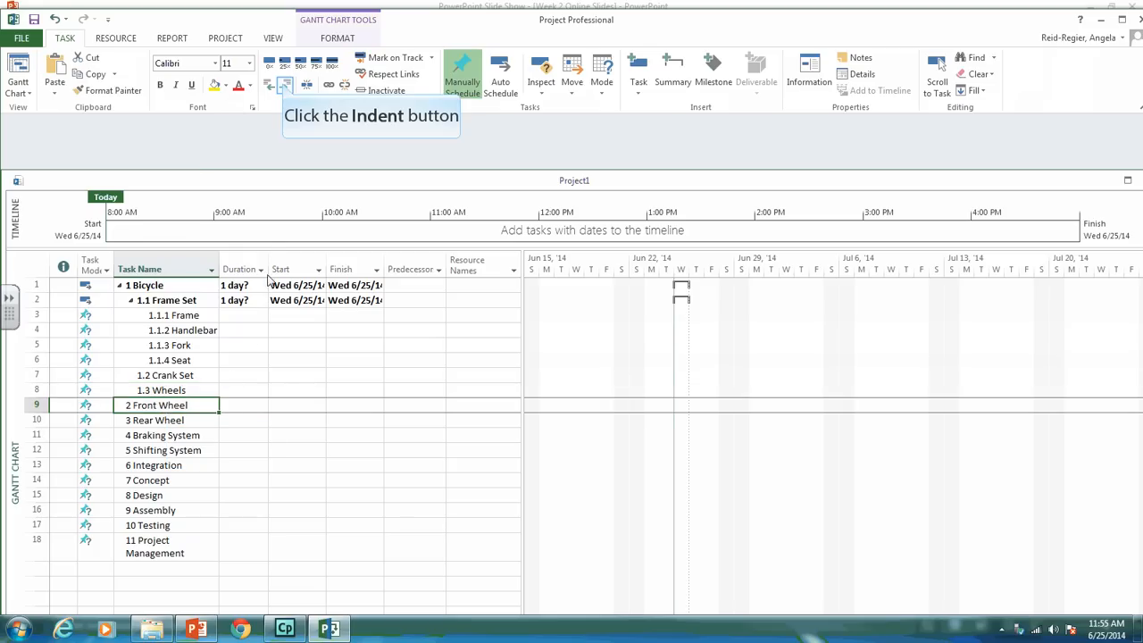
click(284, 85)
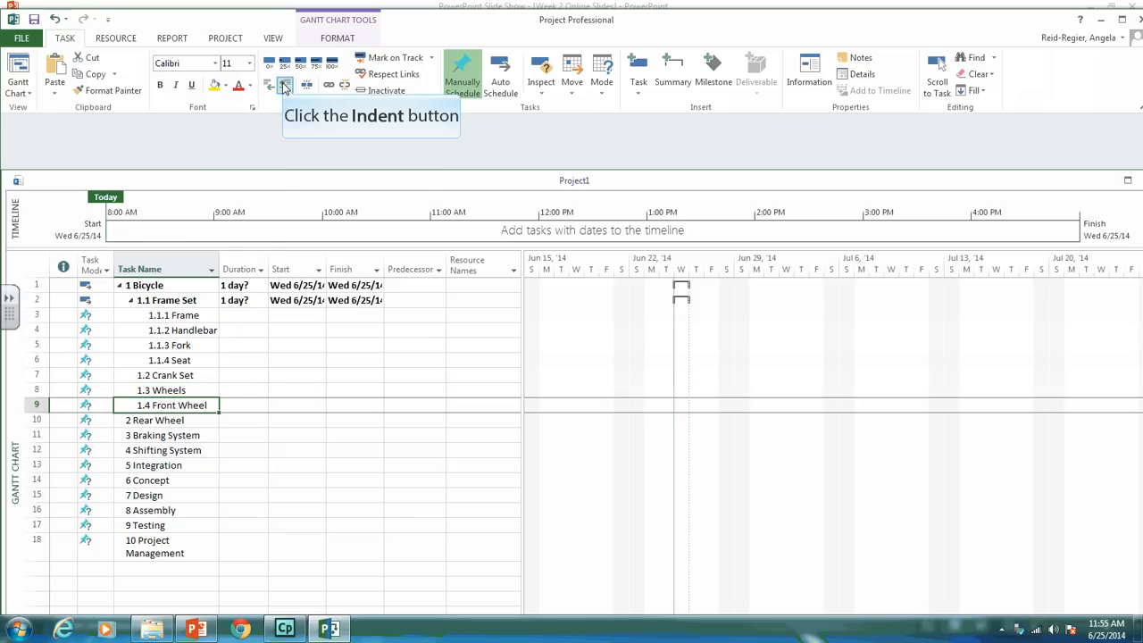
click(285, 84)
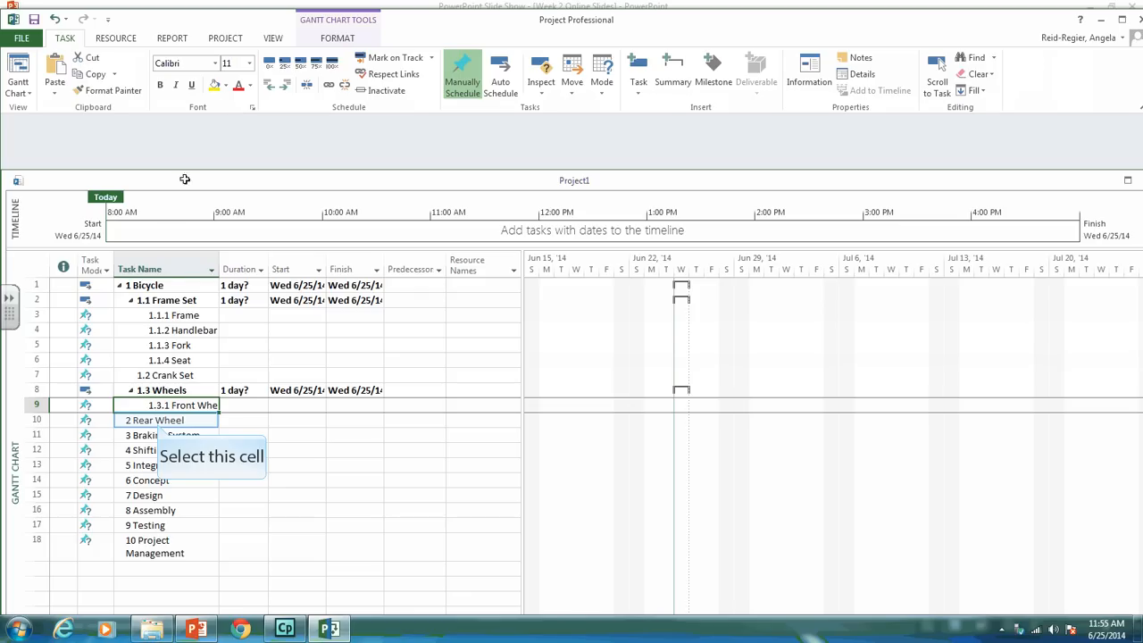
click(161, 420)
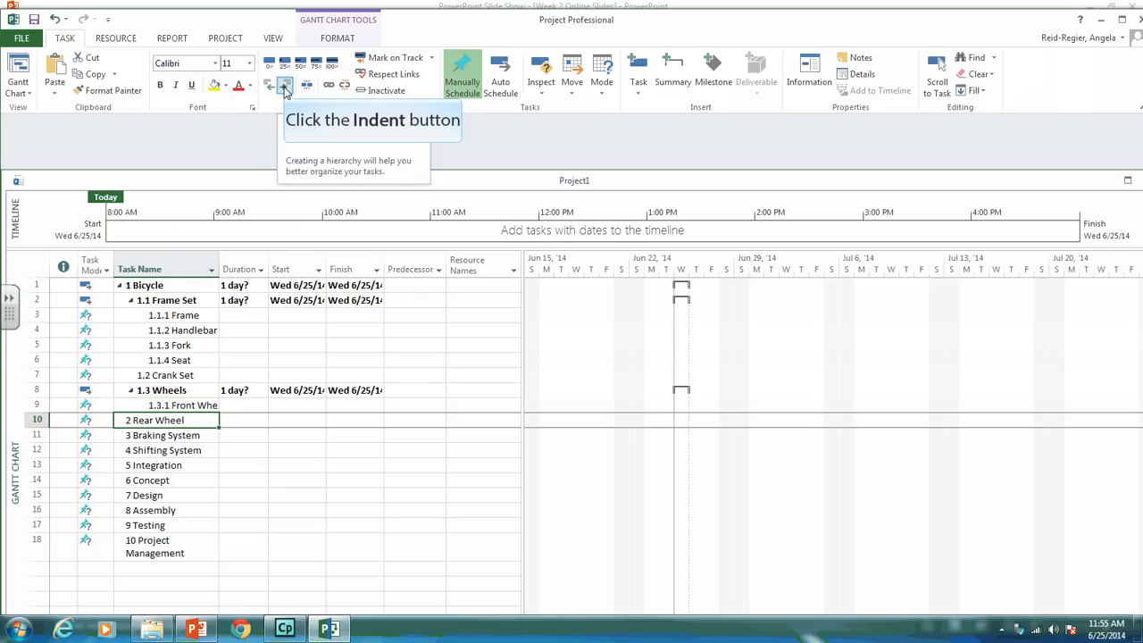
click(285, 84)
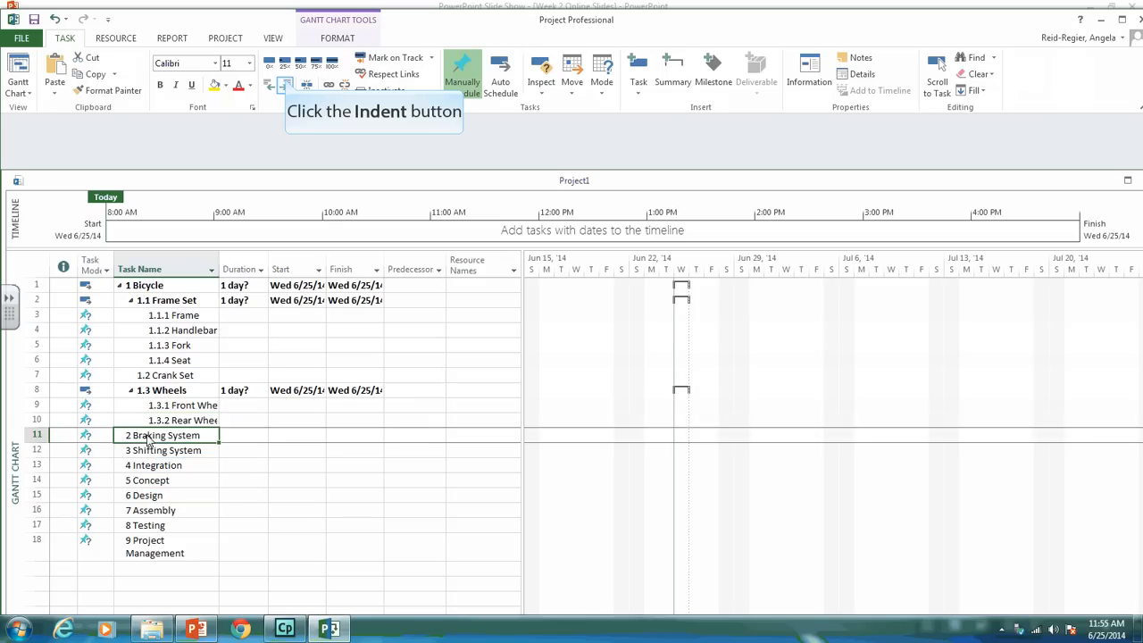
mouse_move(208, 420)
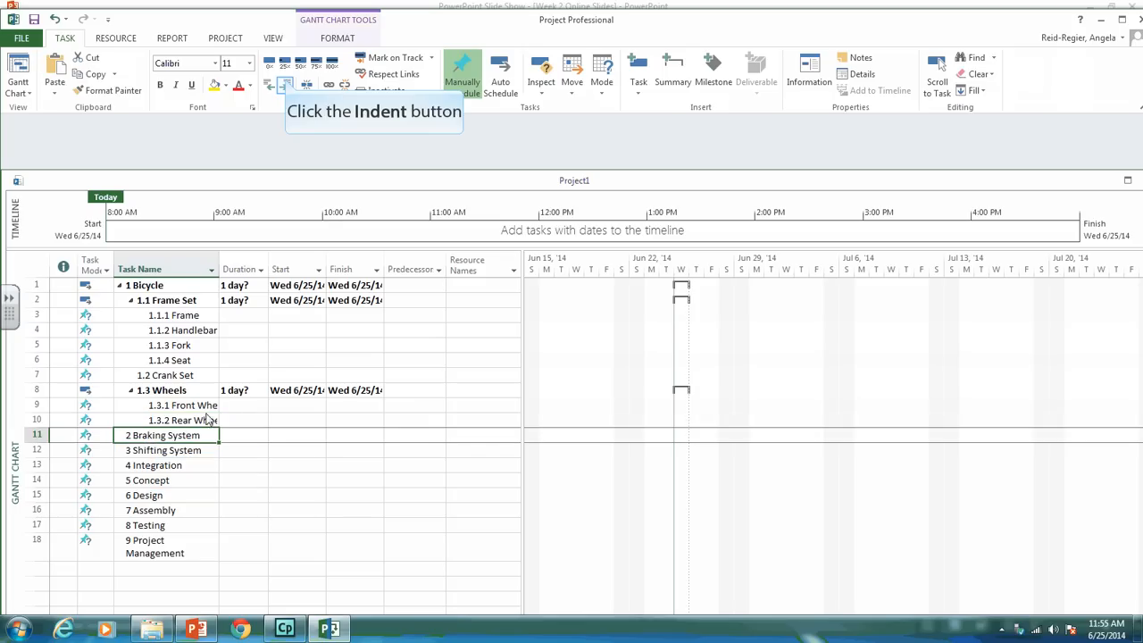
Indent Braking System, Shifting System and Integration to 1.4–1.6, nesting Concept as 1.6.1
click(285, 84)
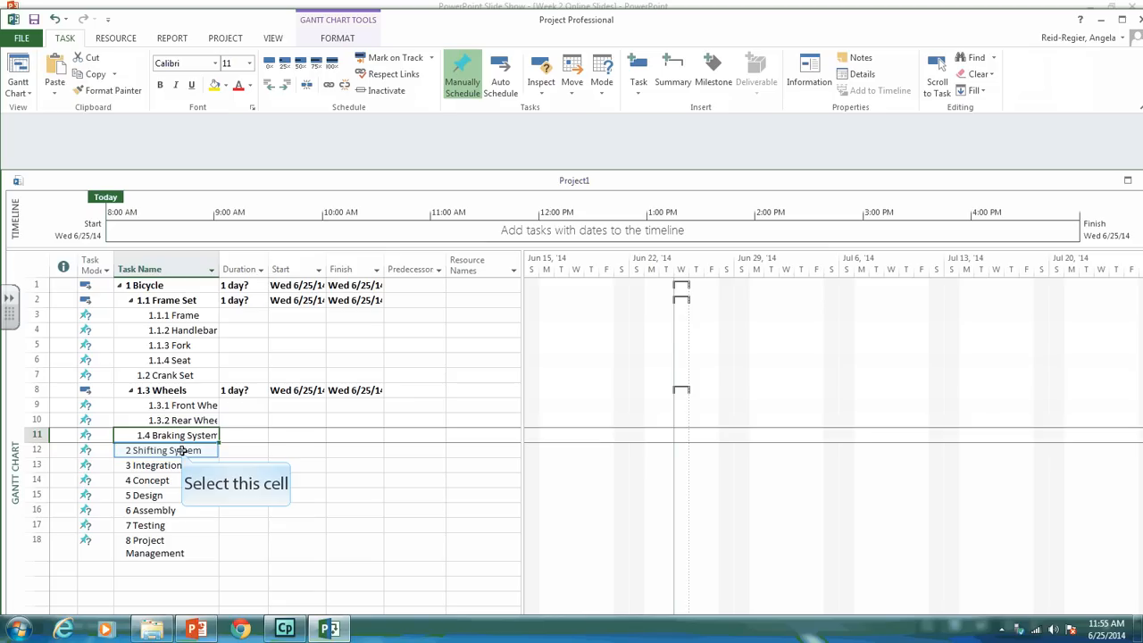
click(164, 450)
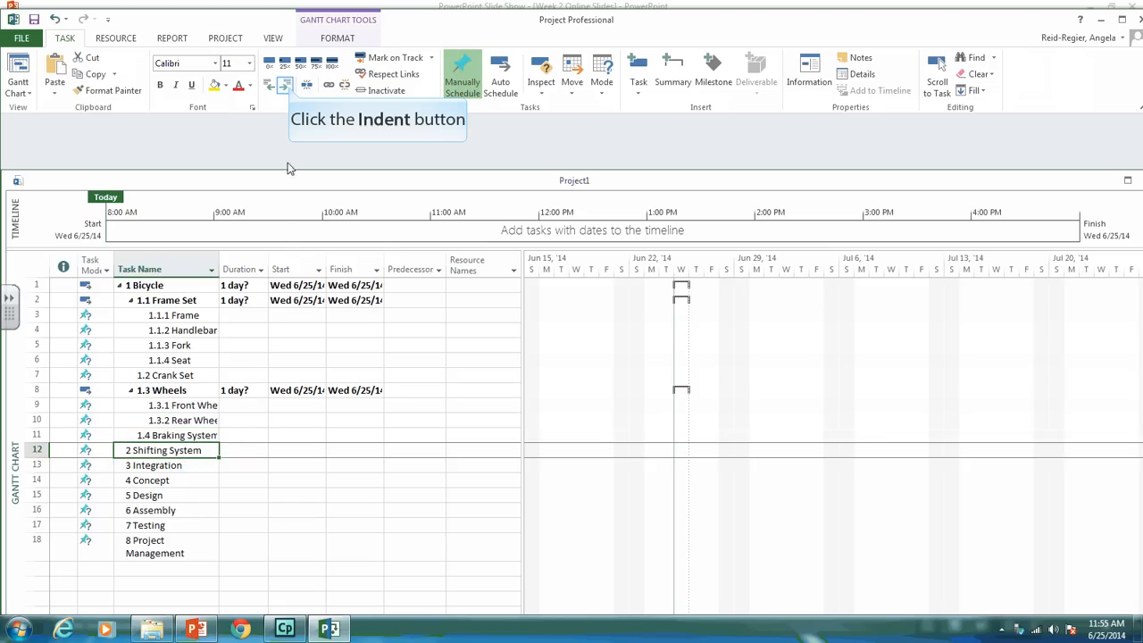
click(284, 85)
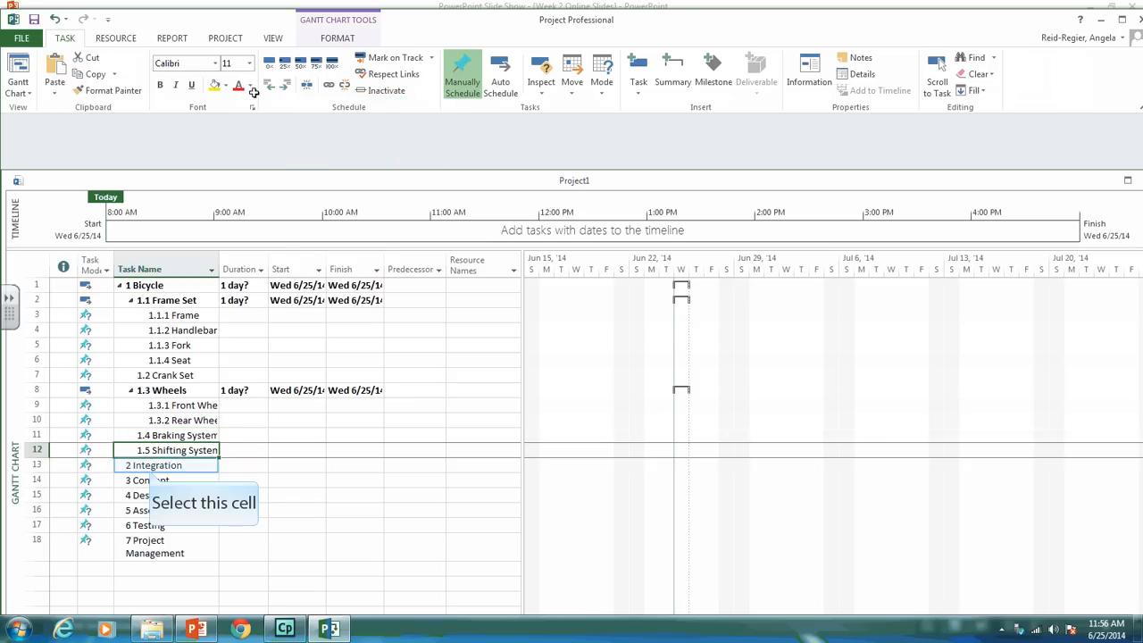
click(165, 464)
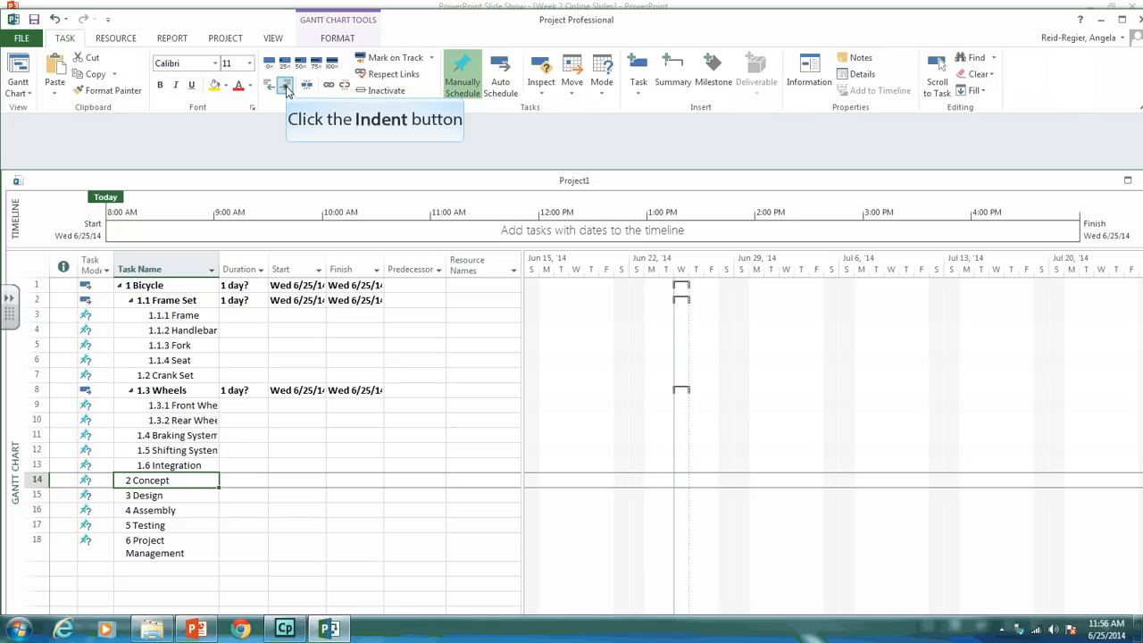
click(284, 85)
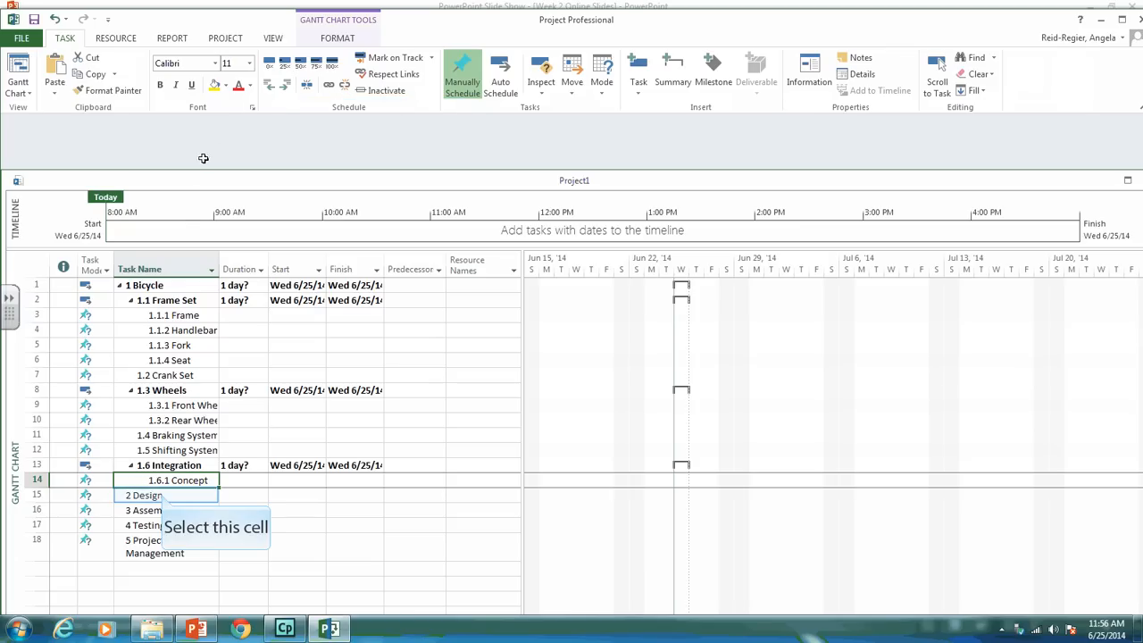
Indent Design, Assembly and Testing to 1.6.2–1.6.4, and Project Management to 1.7
click(151, 495)
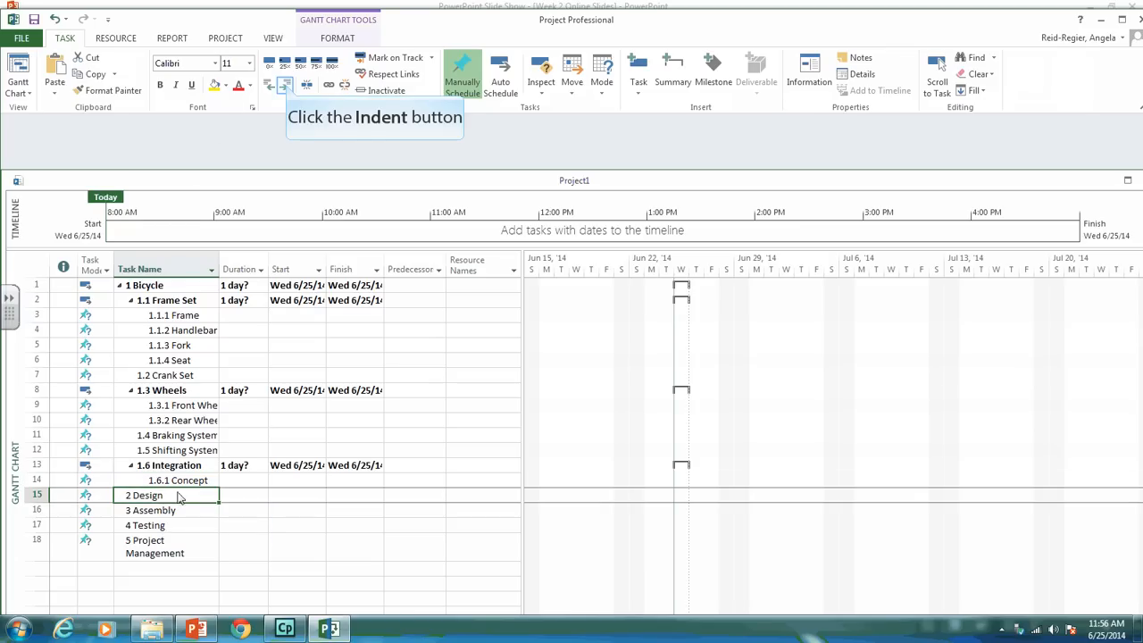
click(286, 85)
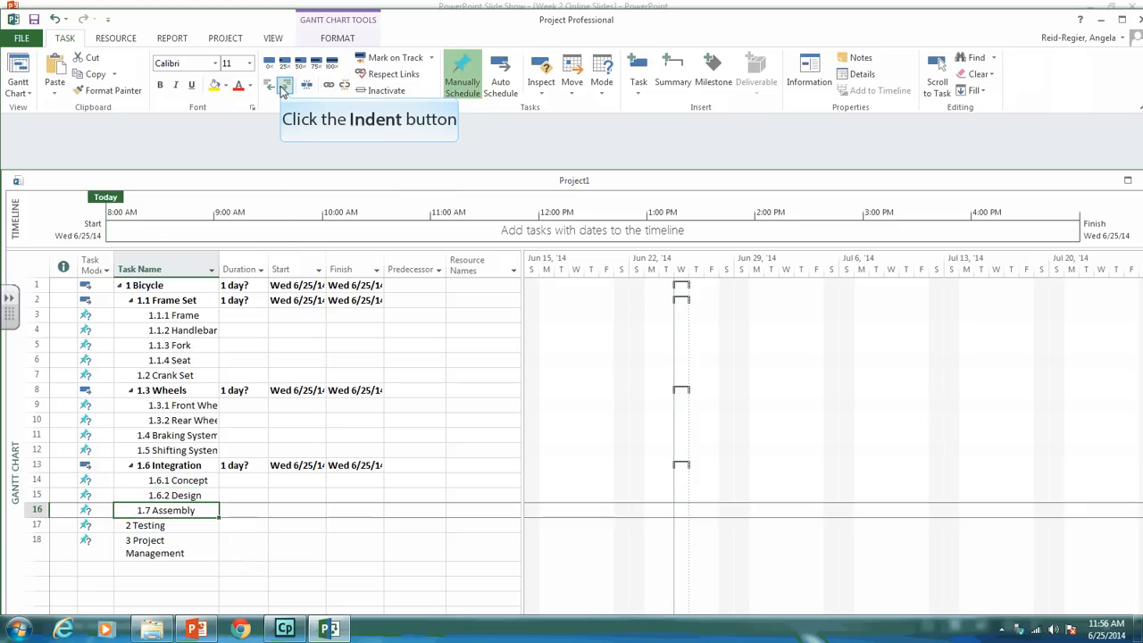
click(284, 84)
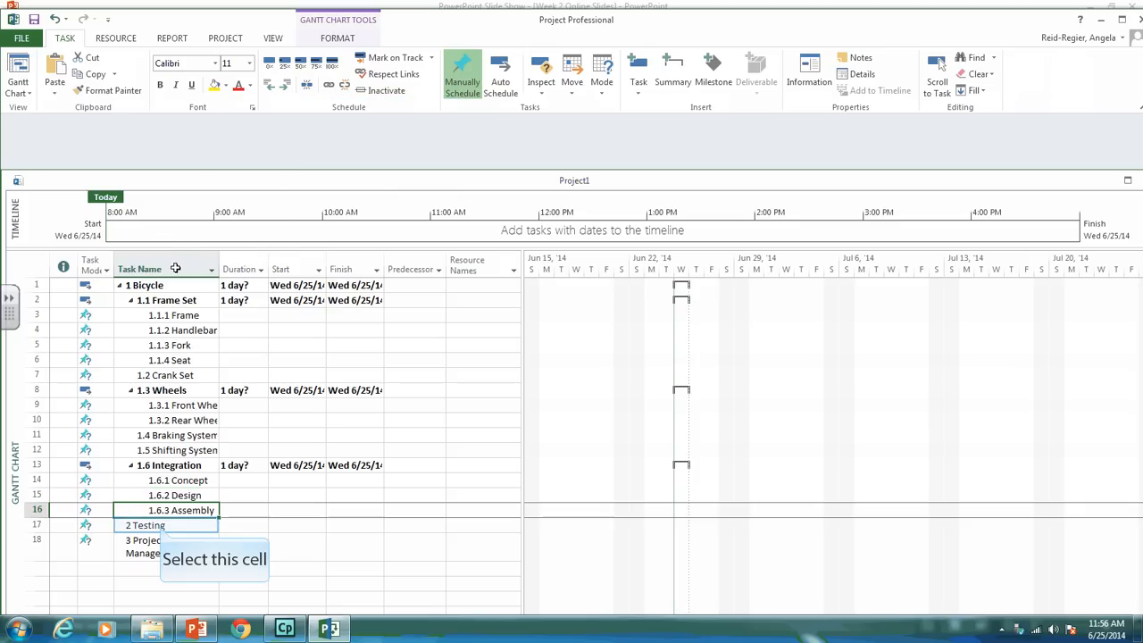
click(145, 526)
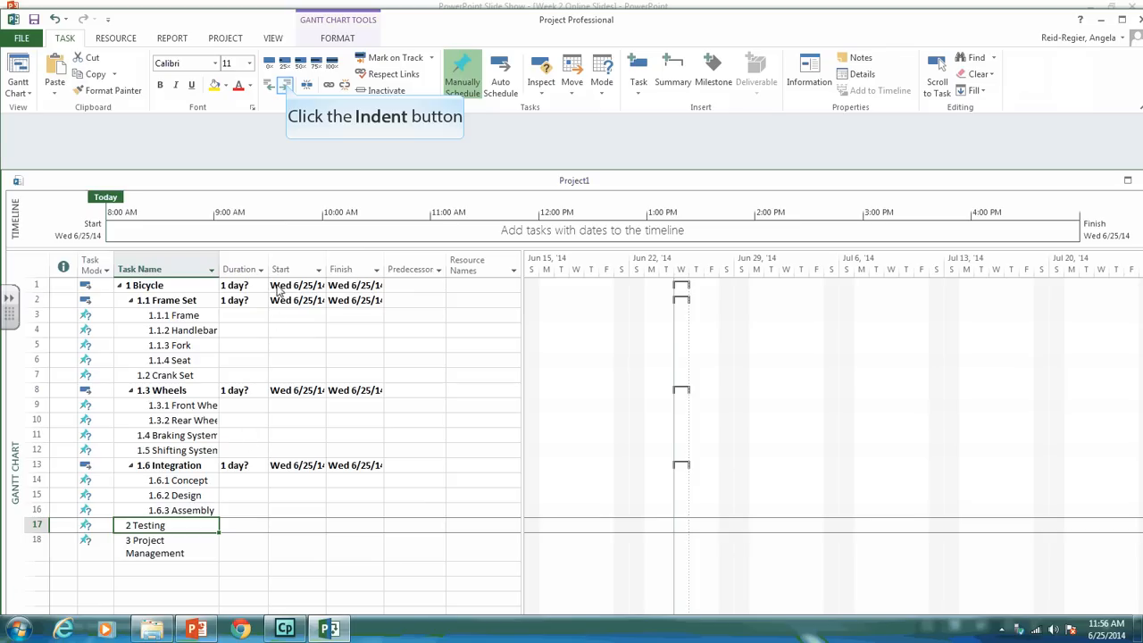
click(284, 84)
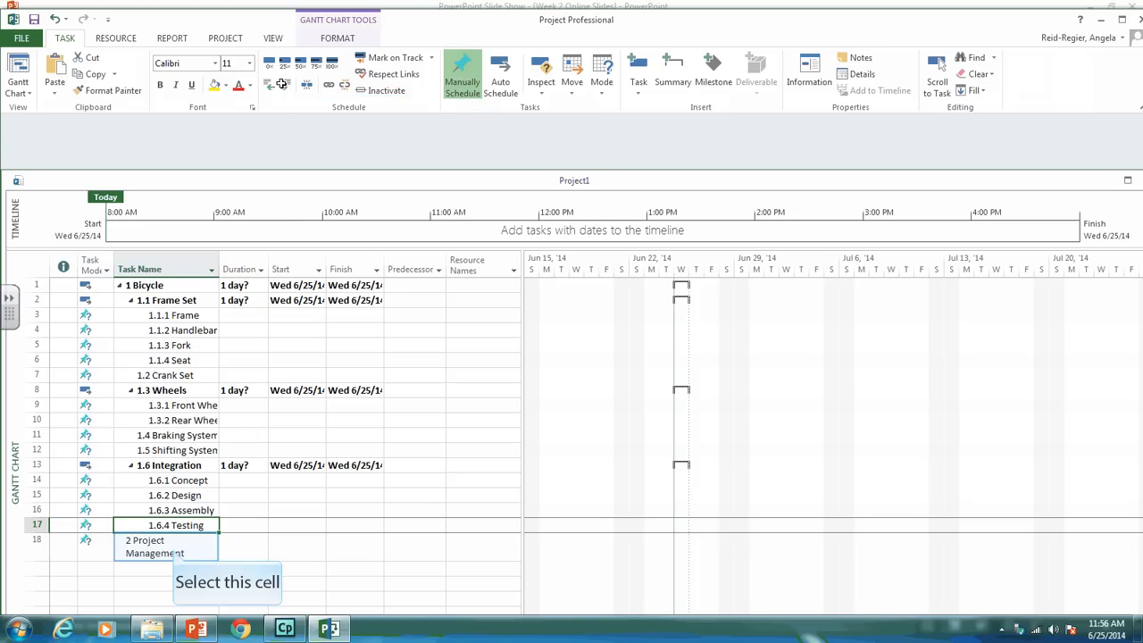
click(166, 546)
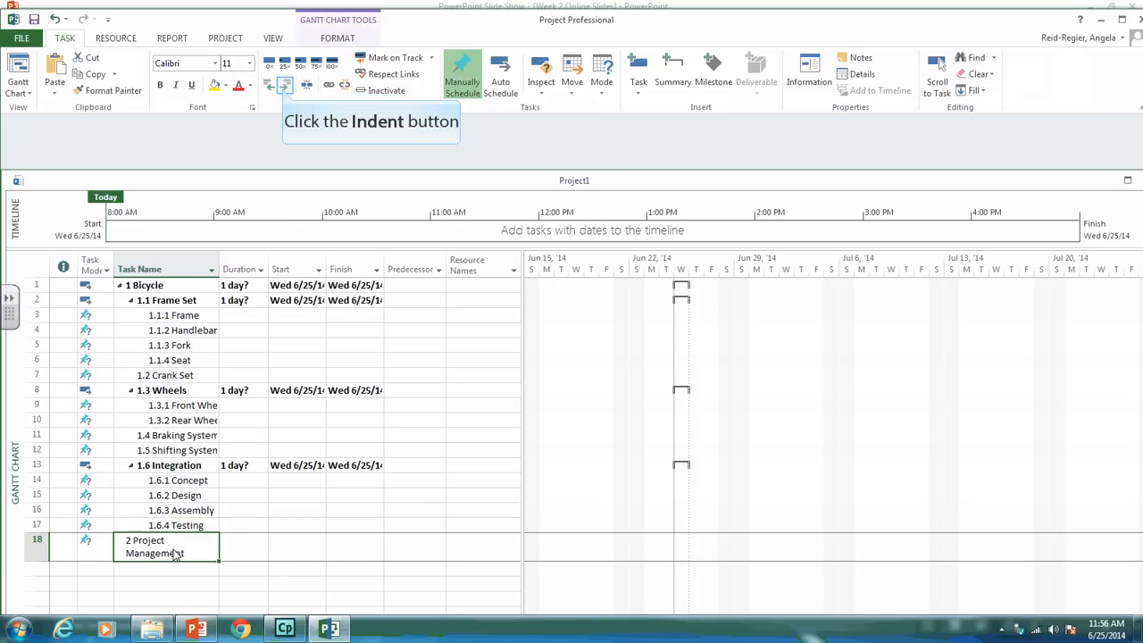
click(284, 85)
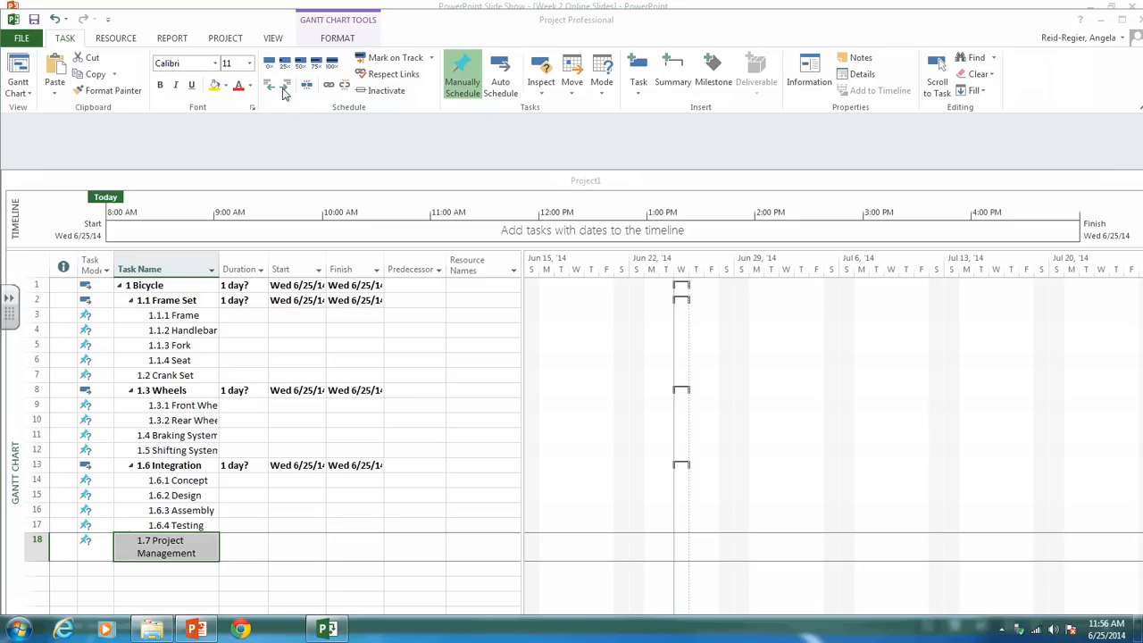